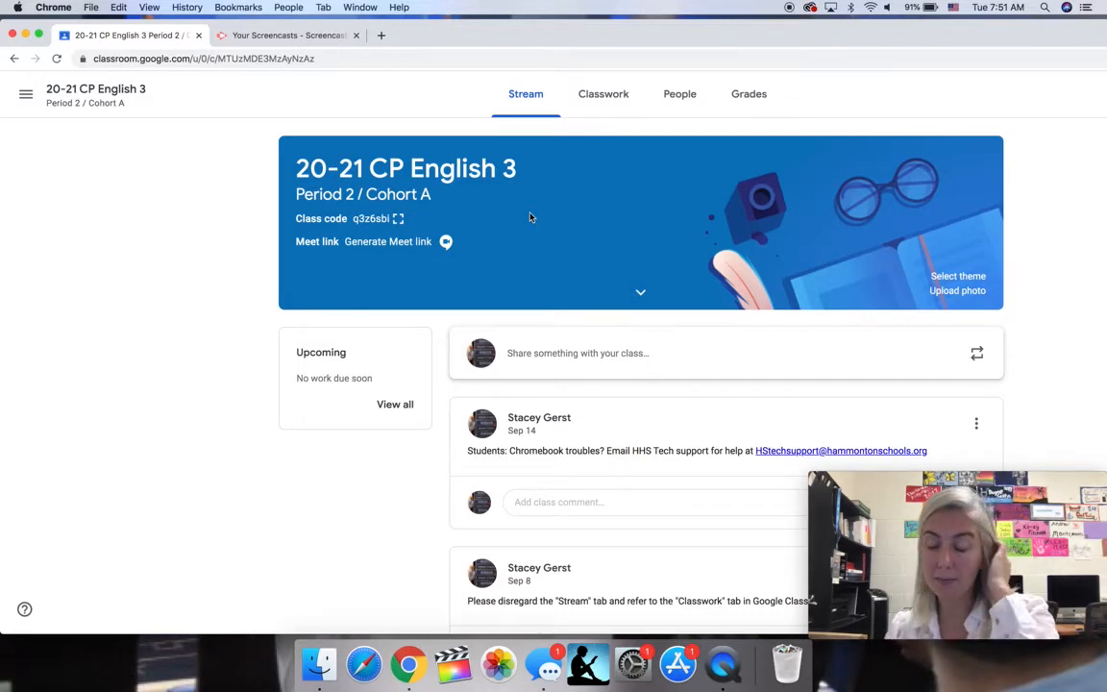
mouse_move(508, 317)
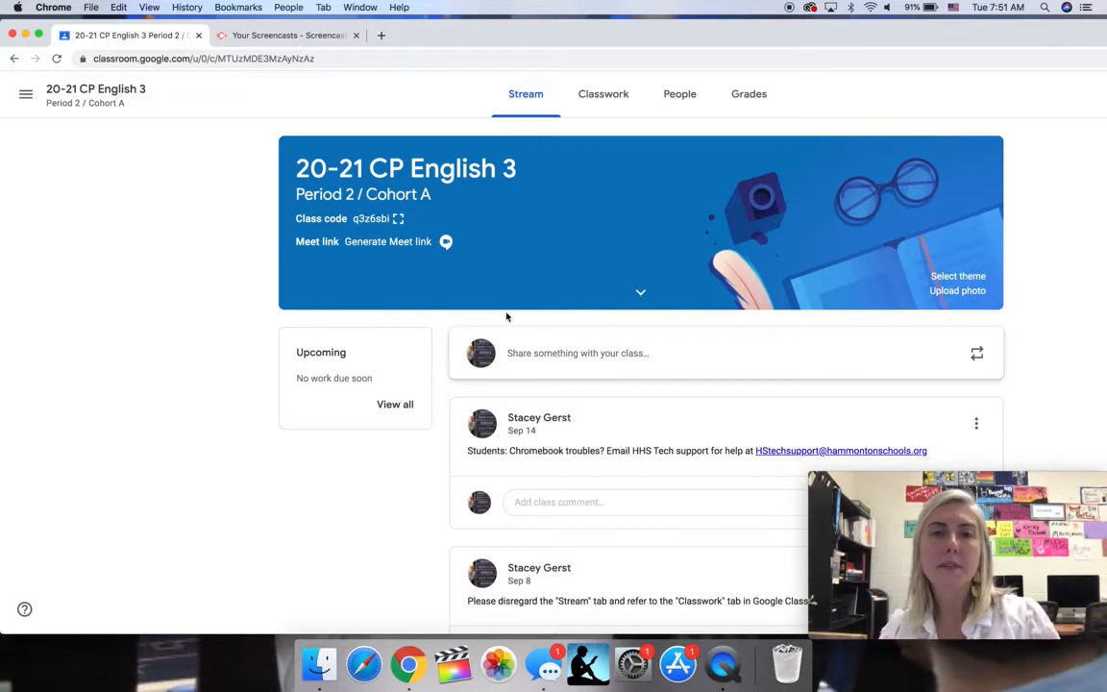
- Switch the English 3 class to its Classwork page of weekly topics
click(604, 92)
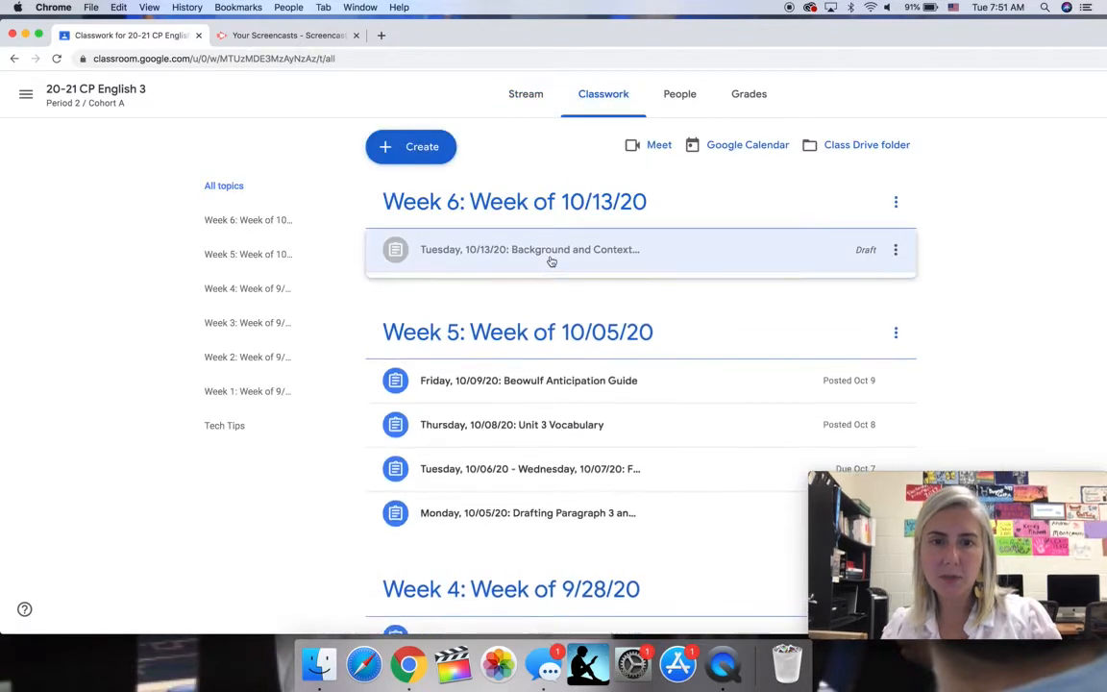
- Expand the Week 6 Background and Context draft, then move down the Classwork list toward Week 1
click(551, 250)
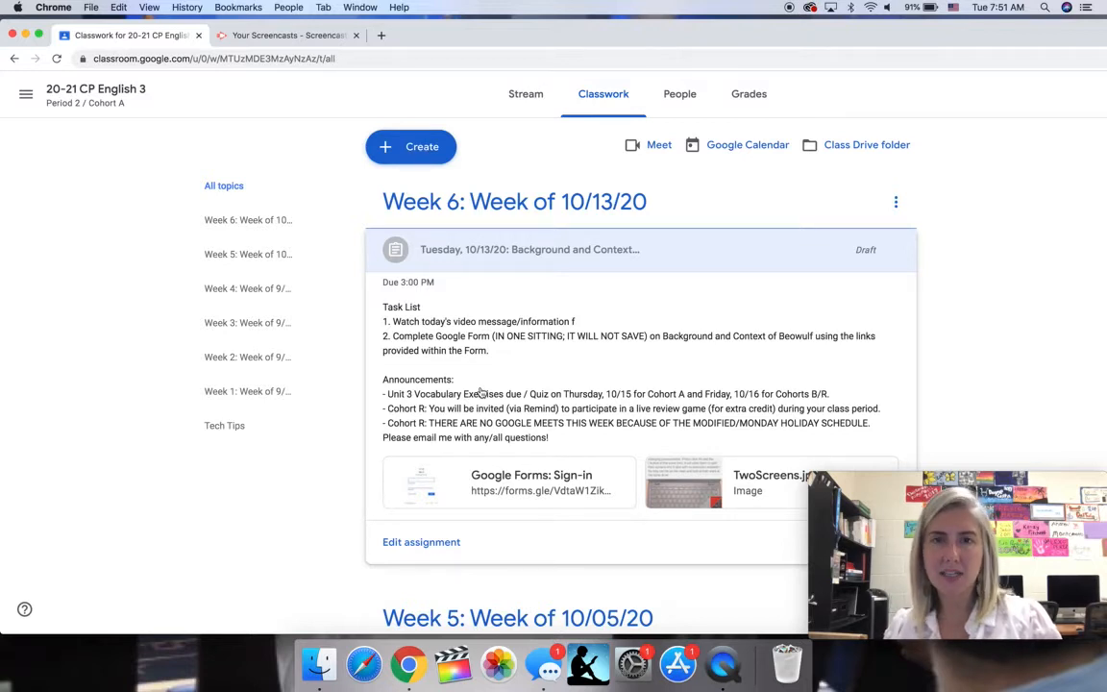
scroll(down, 3)
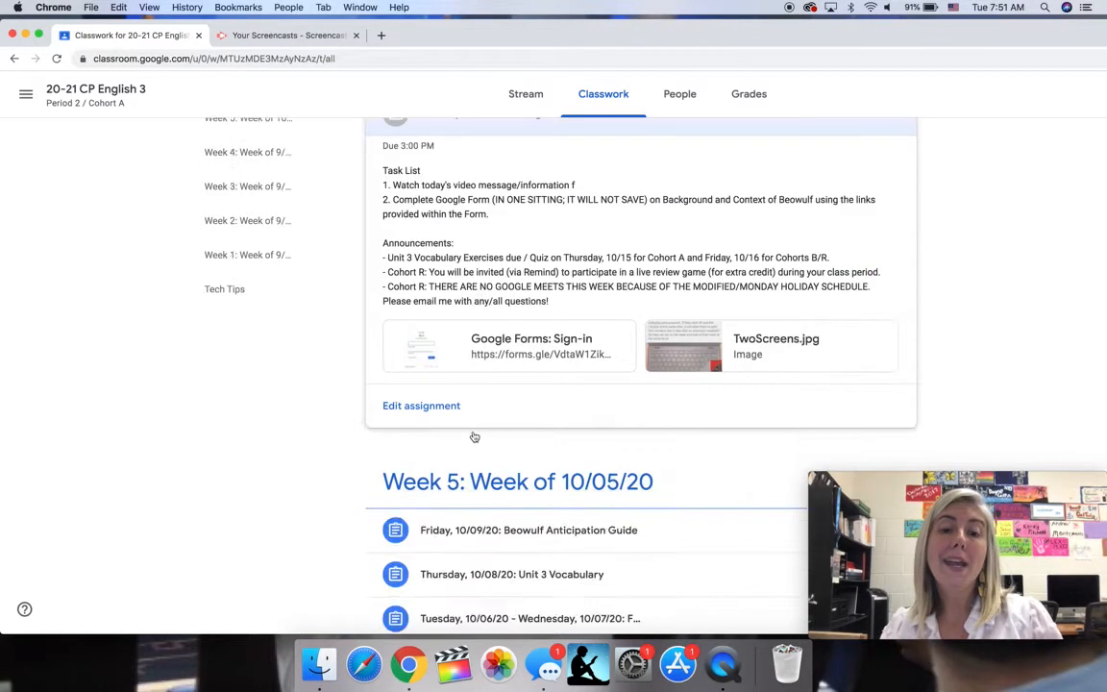
scroll(down, 3)
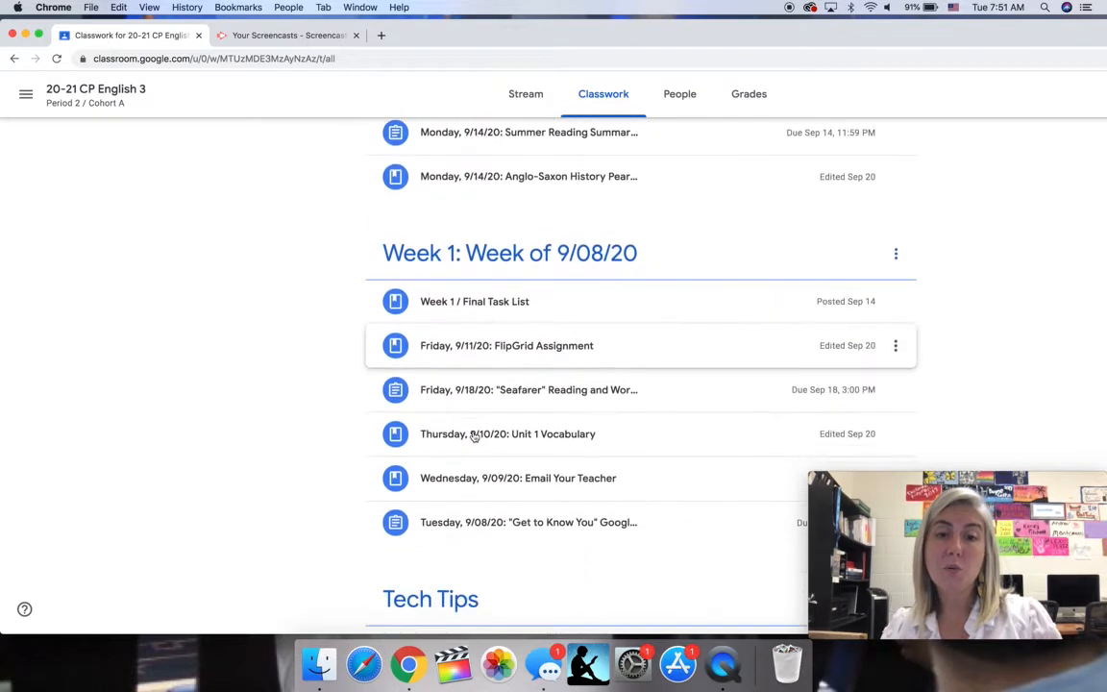
mouse_move(485, 396)
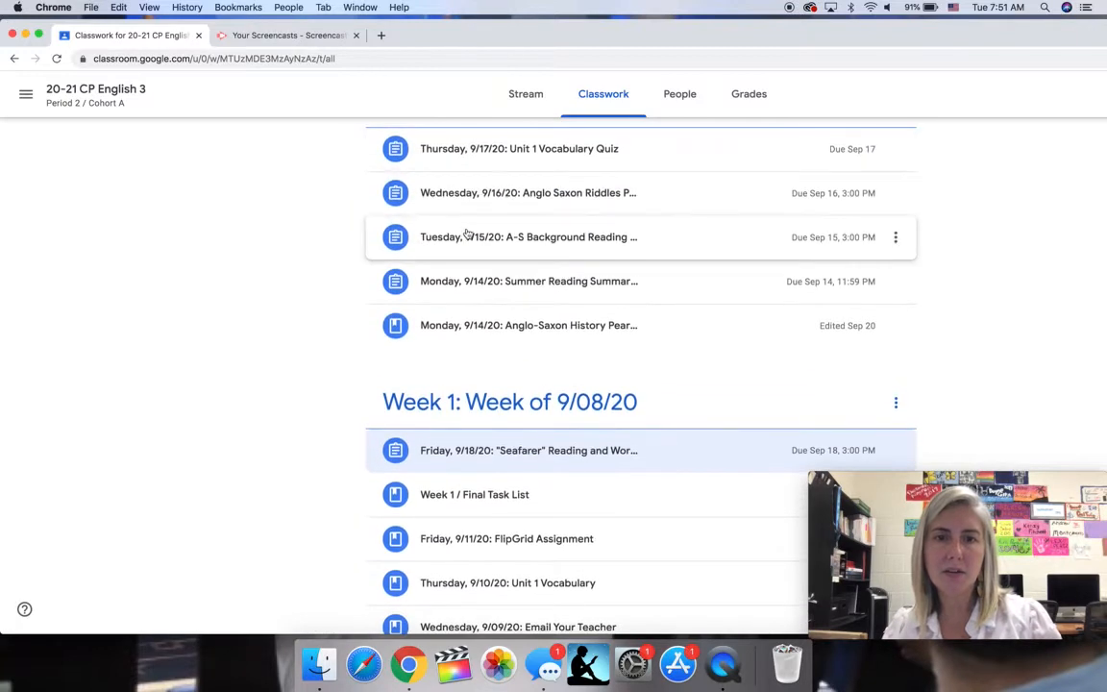
- Expand the Tuesday 9/15 Anglo-Saxon Background Reading assignment to reach its guided-notes slides template
click(527, 236)
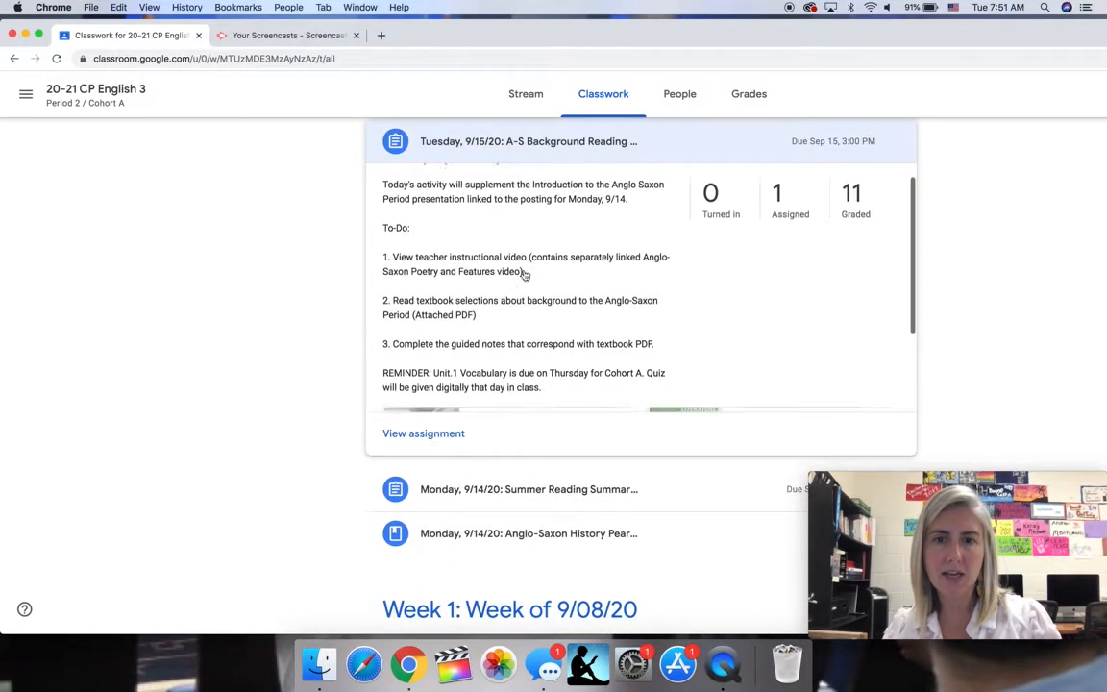
scroll(down, 3)
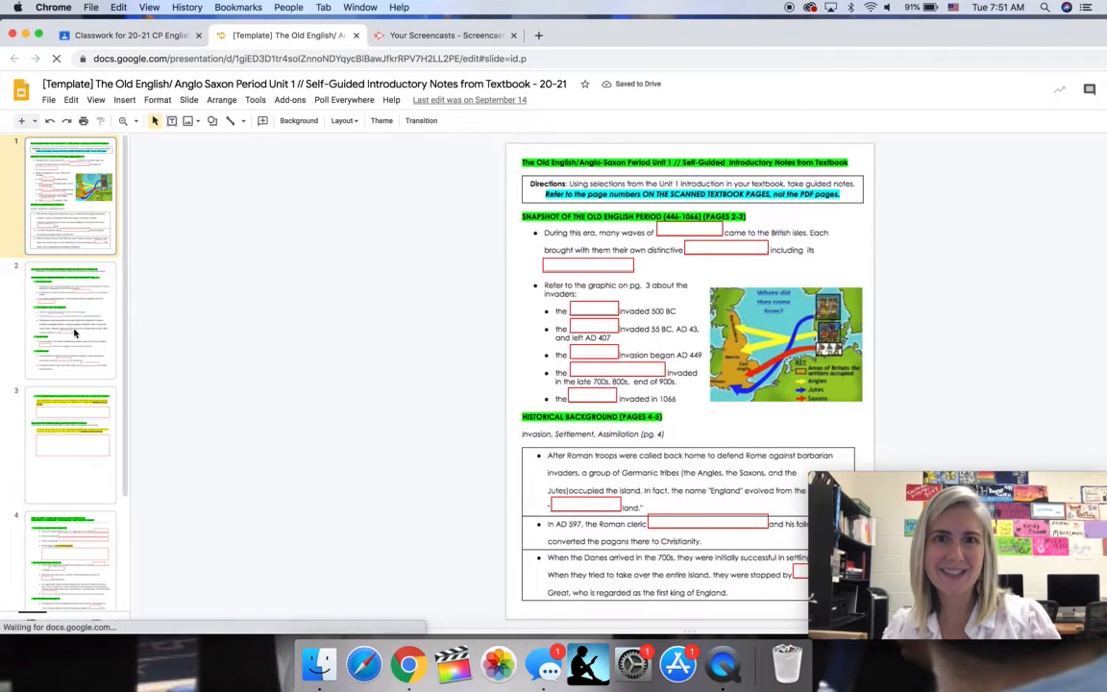
- View slides 4 and 5 of the notes template, ending on its last slide, then return to Classroom
click(70, 319)
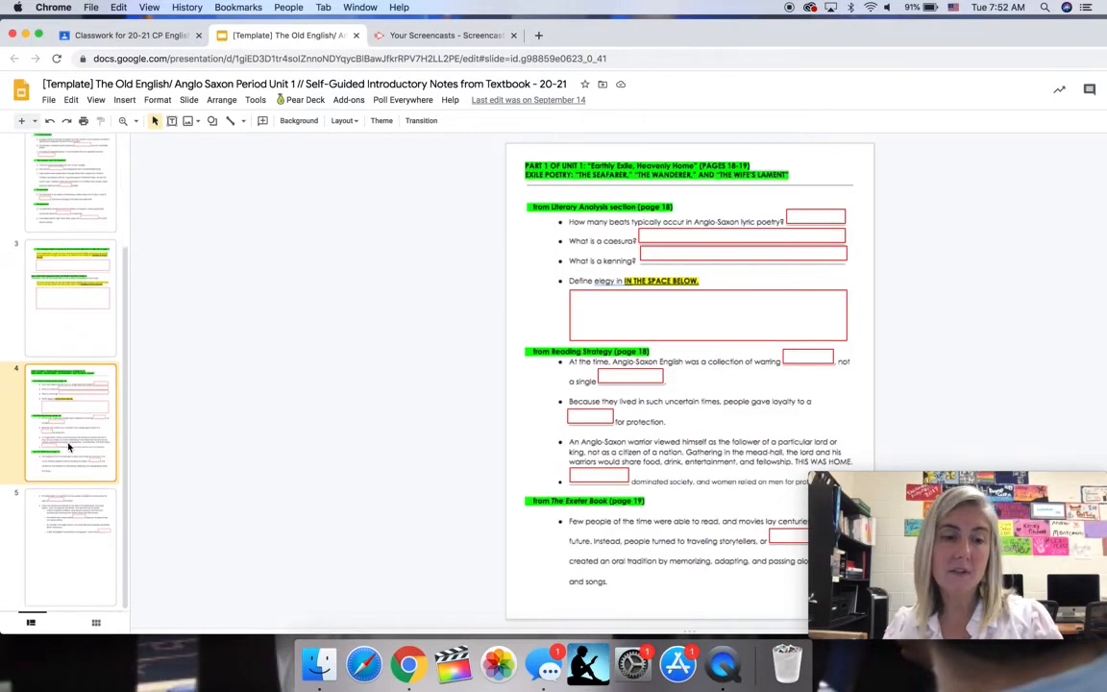
click(69, 546)
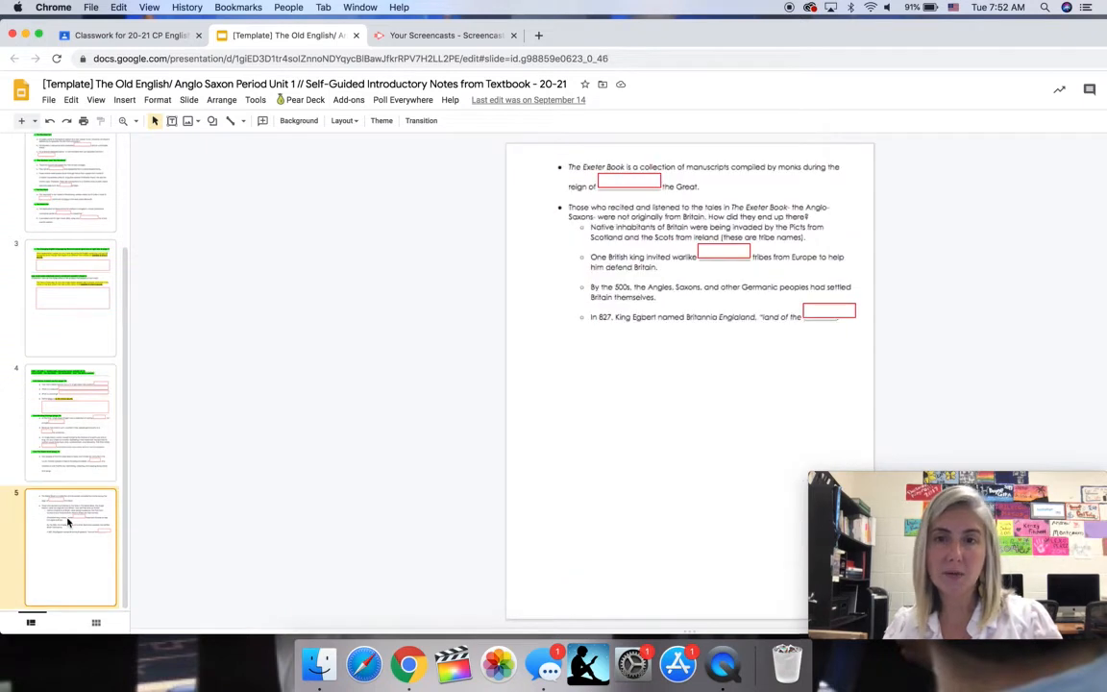
click(130, 34)
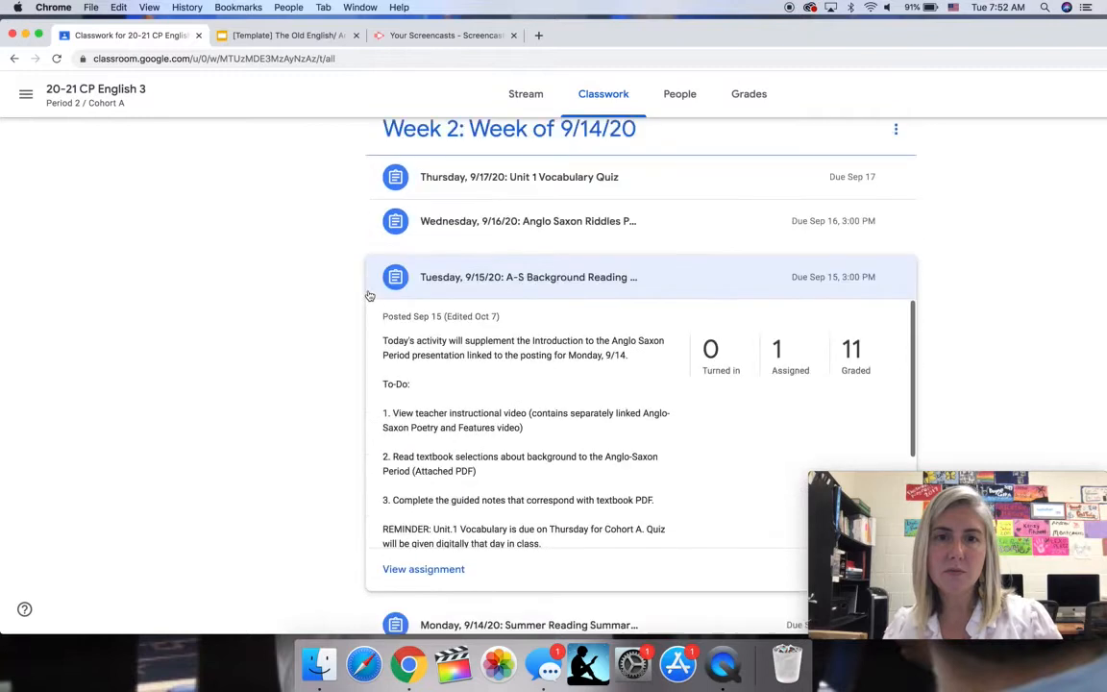
- Expand the Monday 9/14 Anglo-Saxon History post and launch its Introduction to Anglo-Saxons and Beowulf slides
scroll(down, 3)
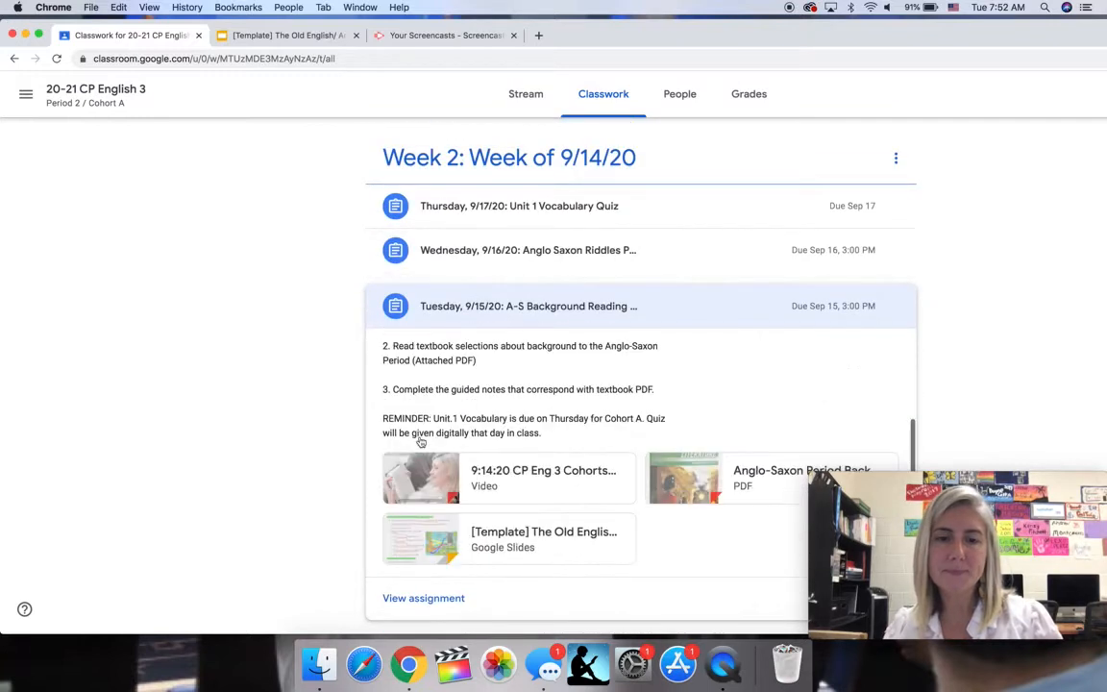
scroll(down, 3)
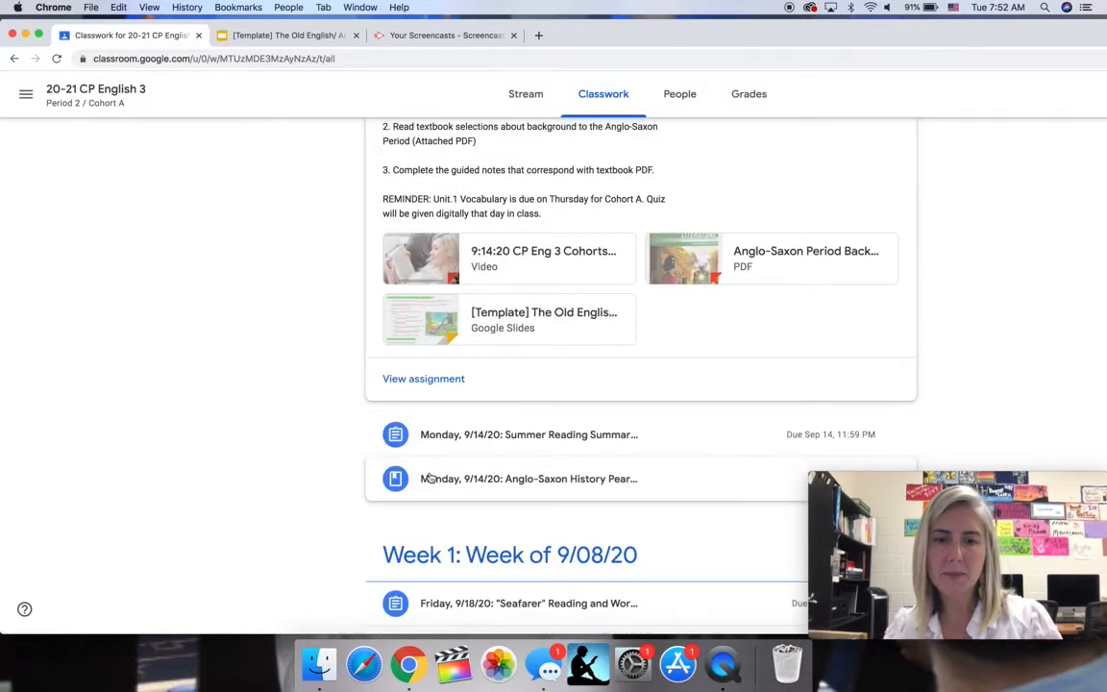
click(529, 479)
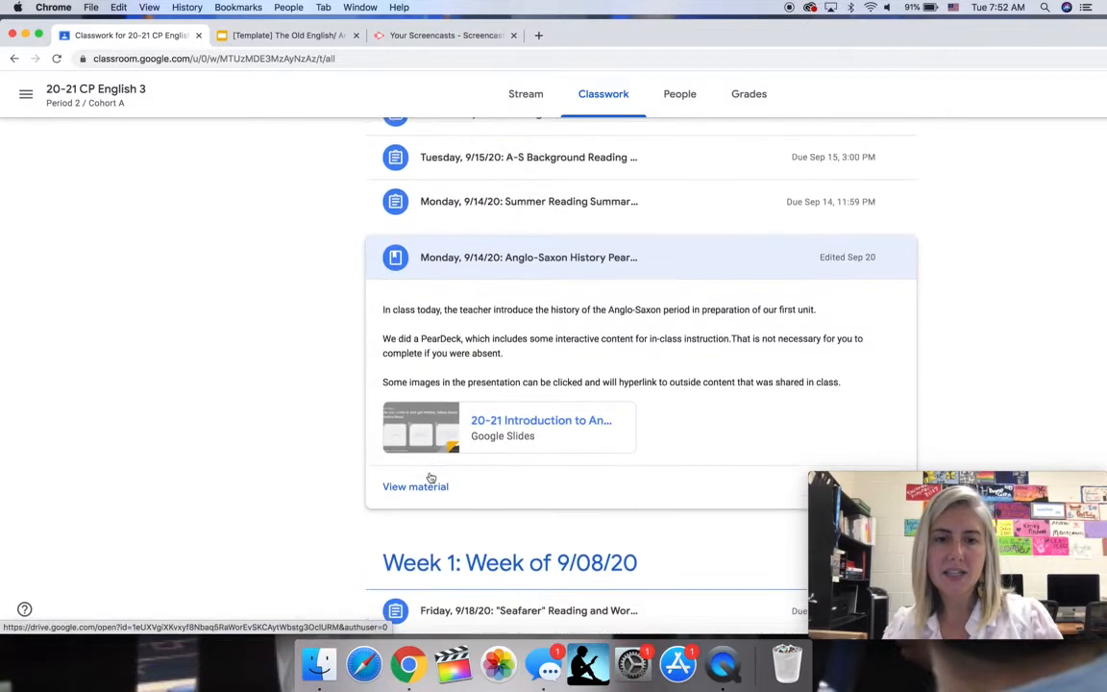
click(538, 419)
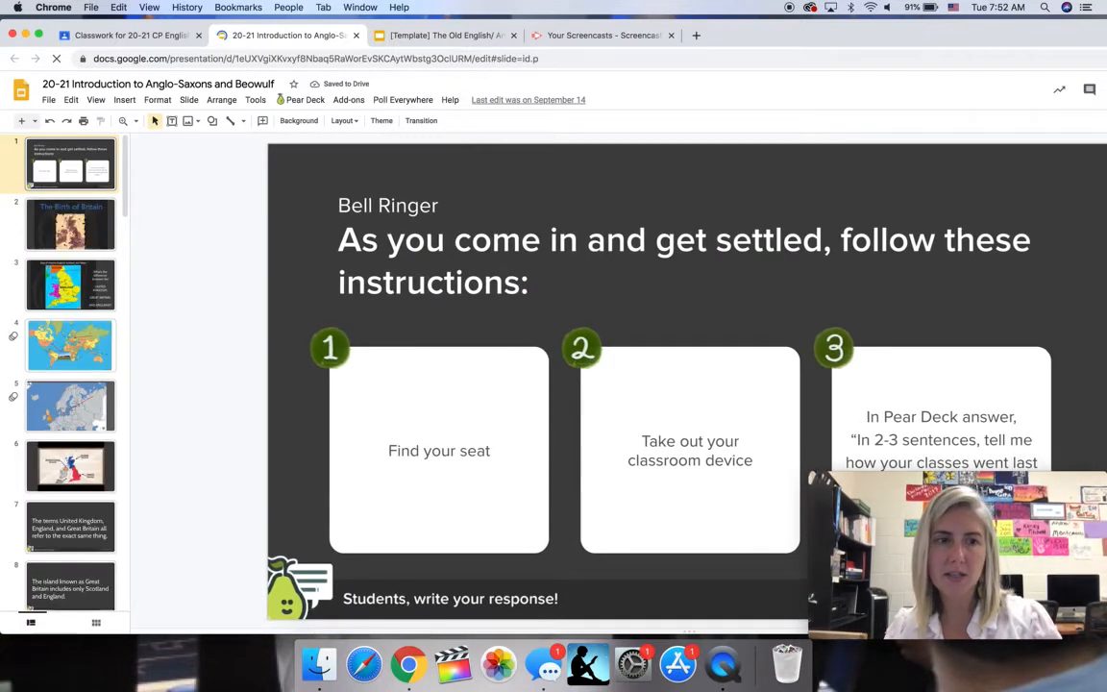
- Page through the globe, burial mound, helmet, invasion bards, jam session and Exeter Book slides, then return to Classroom
click(69, 344)
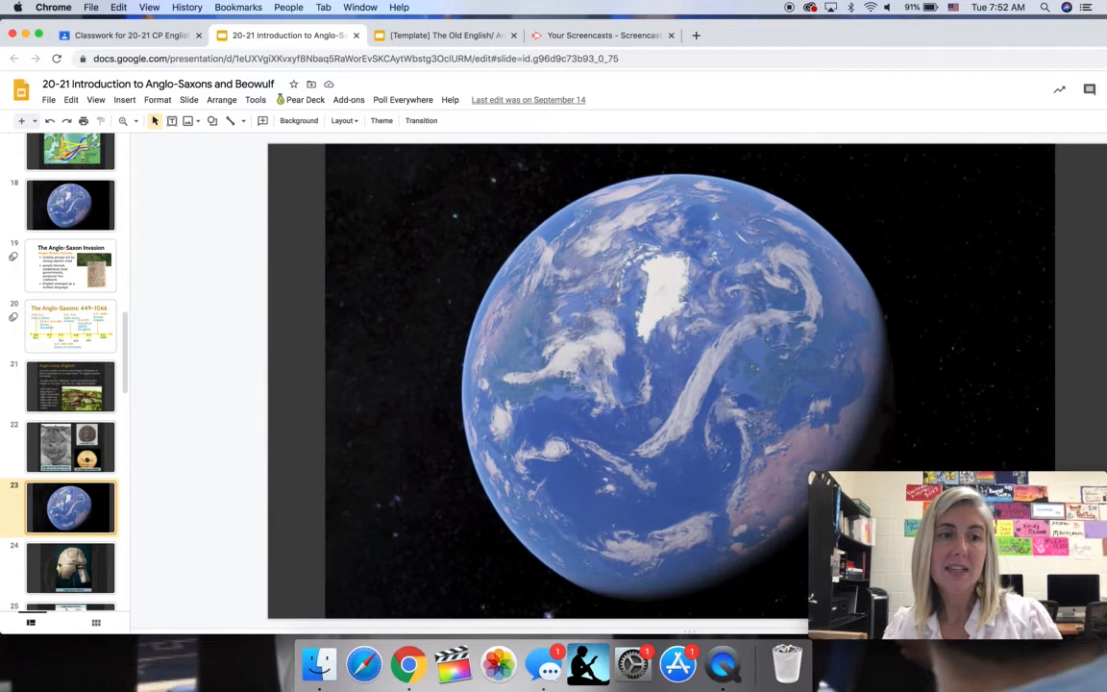
click(69, 386)
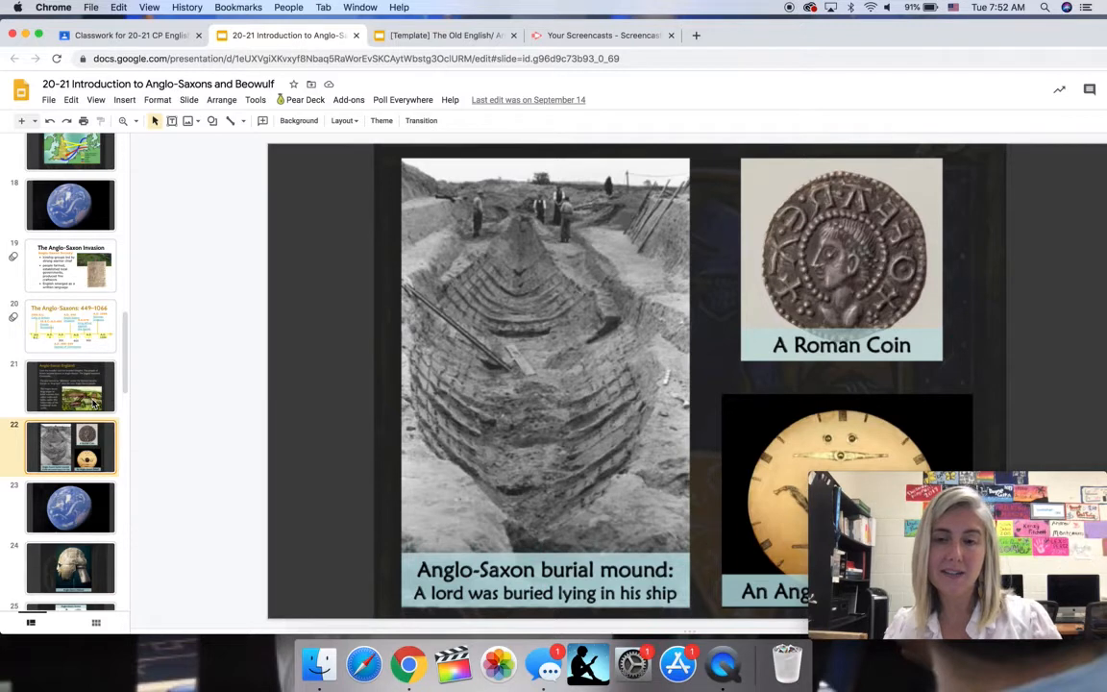
click(69, 507)
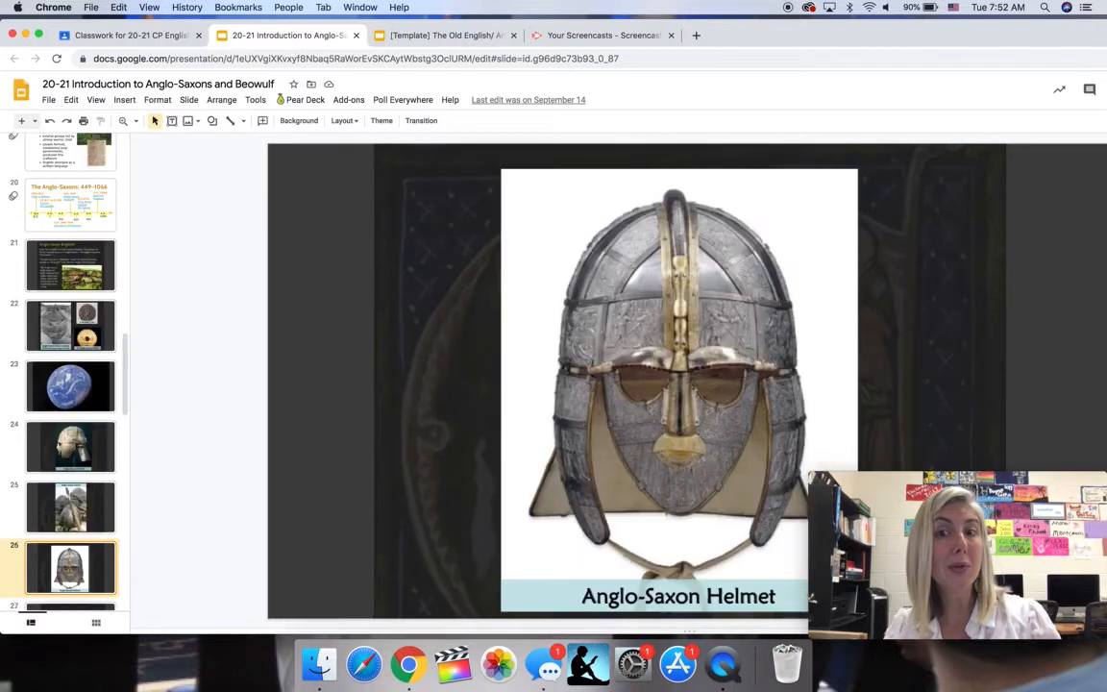
click(69, 567)
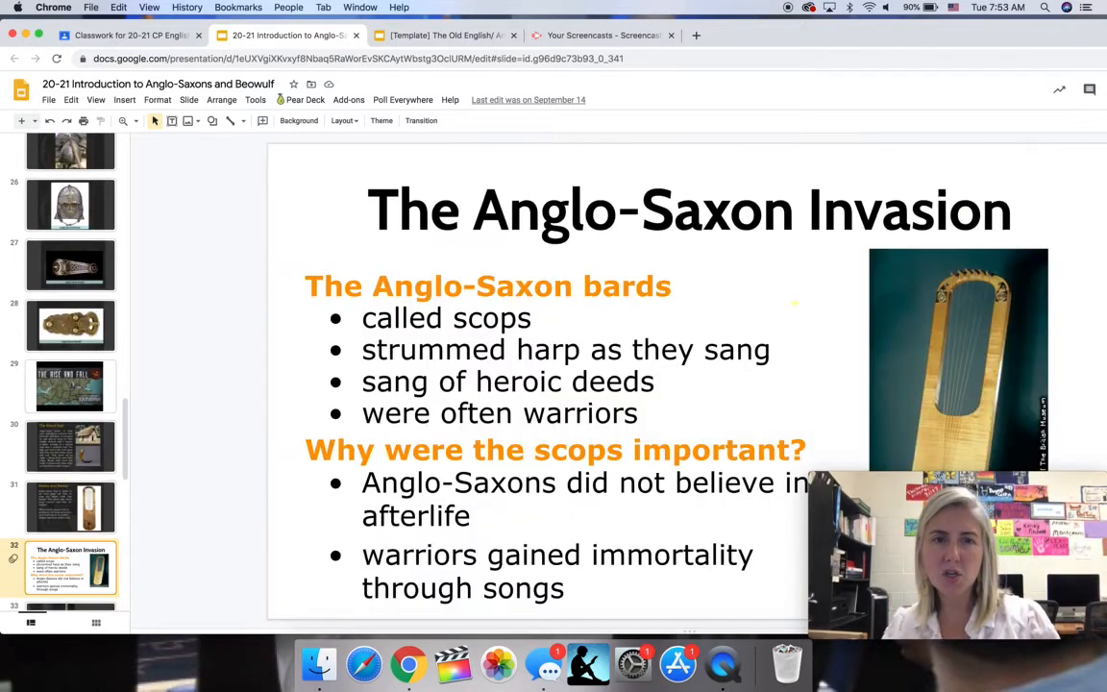
click(69, 567)
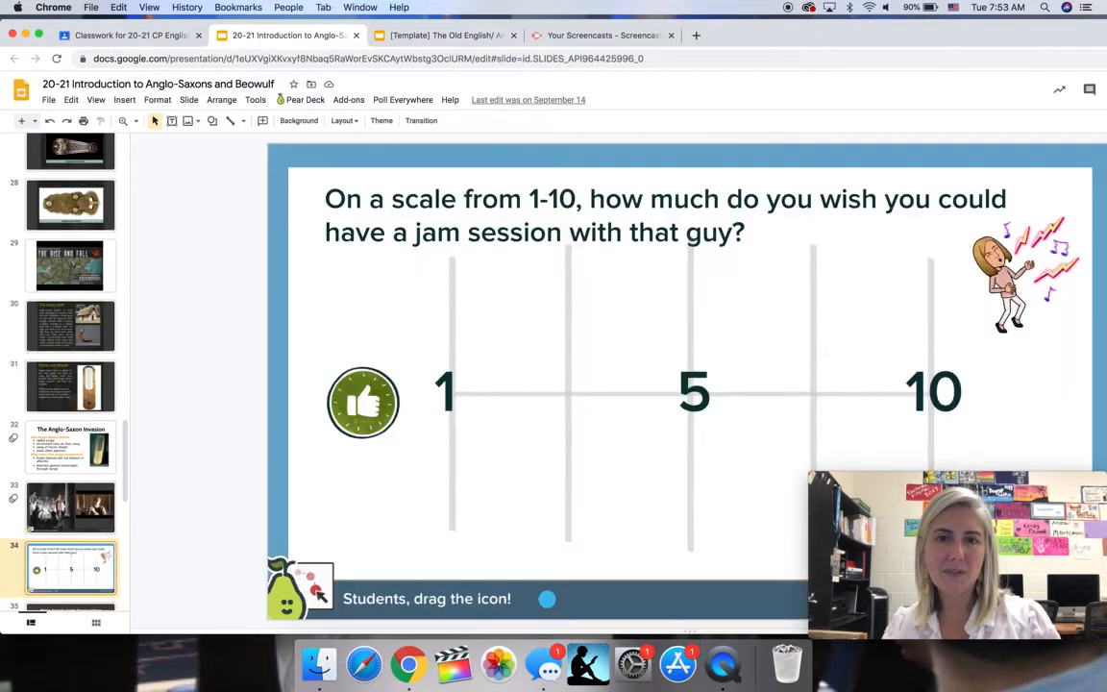
click(70, 567)
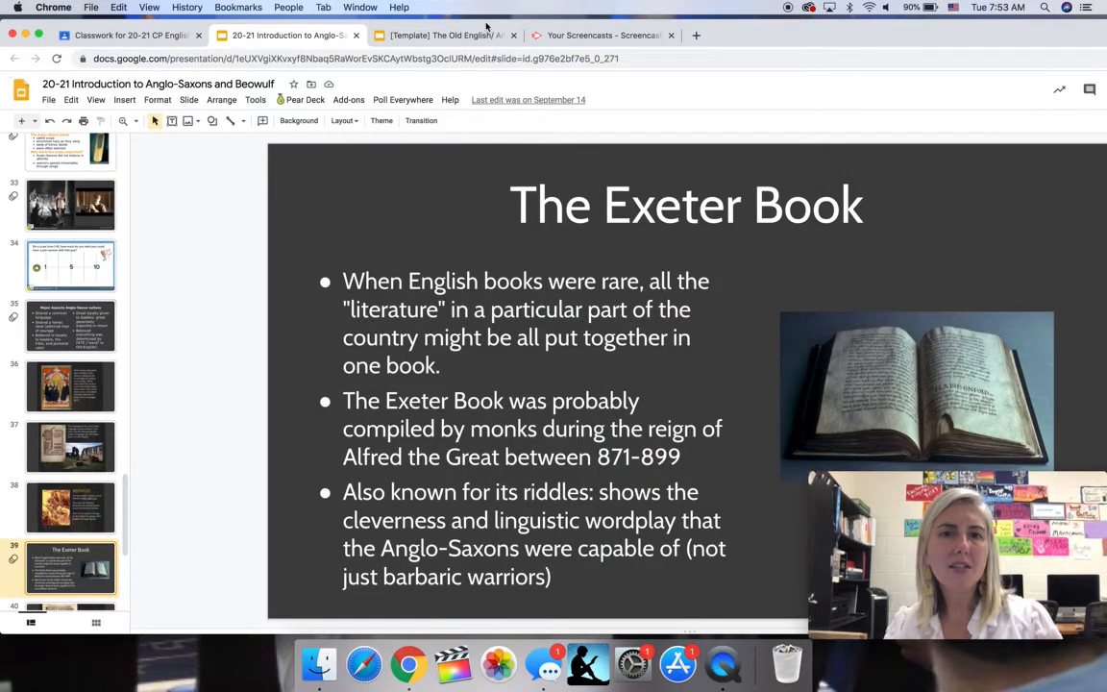
click(115, 35)
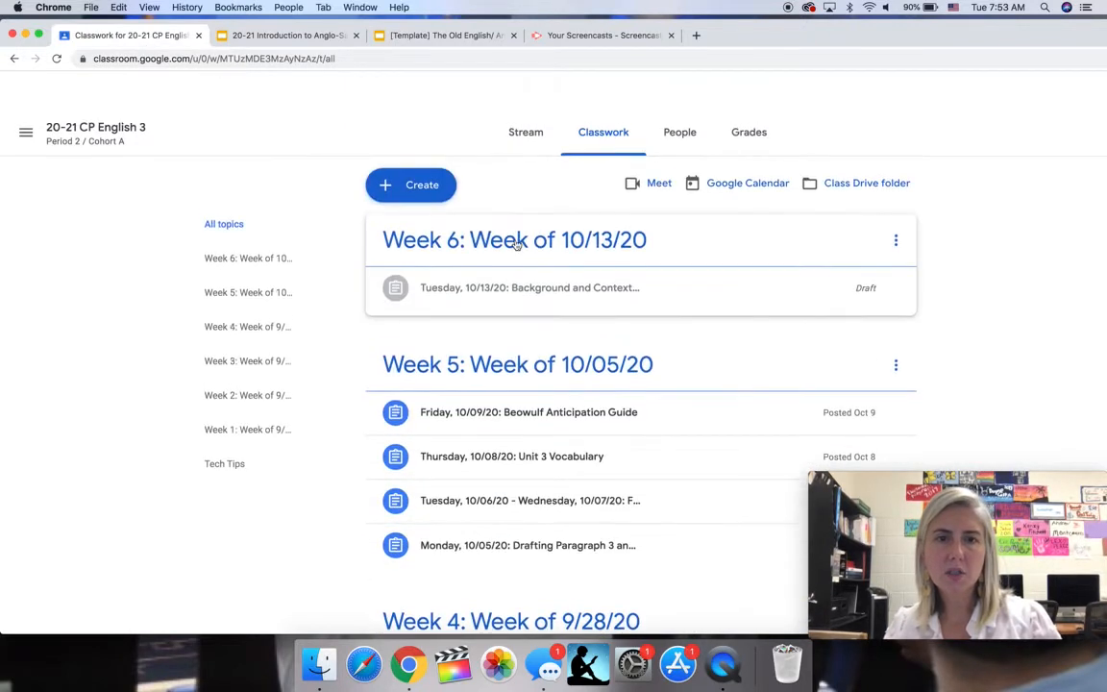
- Expand the Week 6 draft and launch its linked 20-21 Background and Context of Beowulf Research form
click(529, 288)
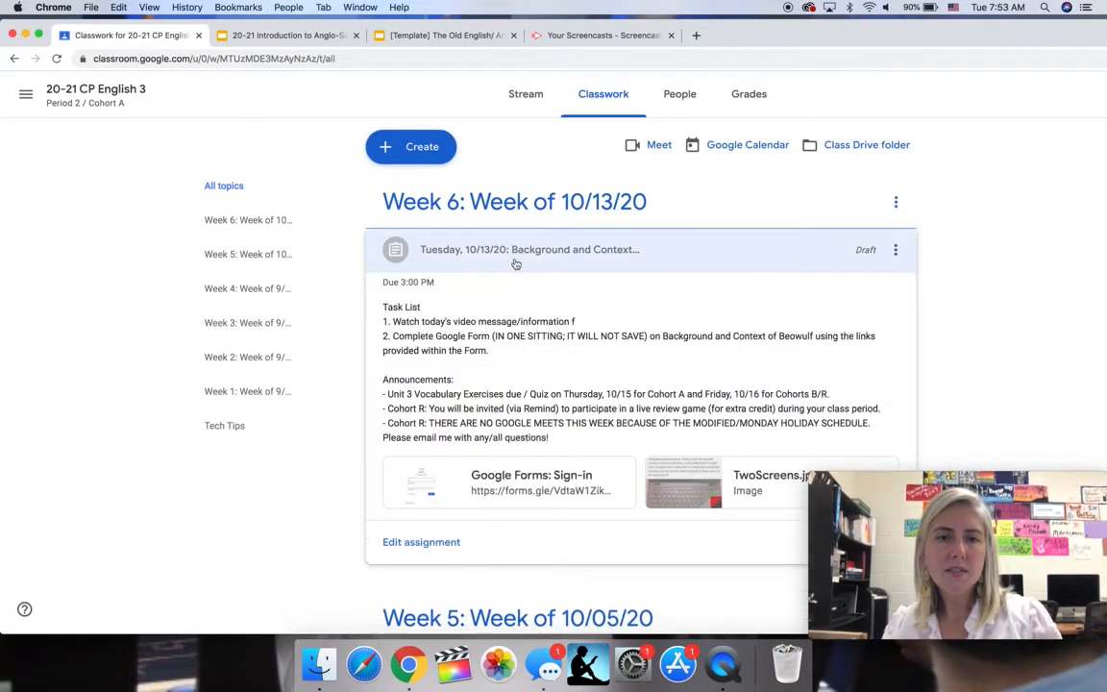
scroll(down, 3)
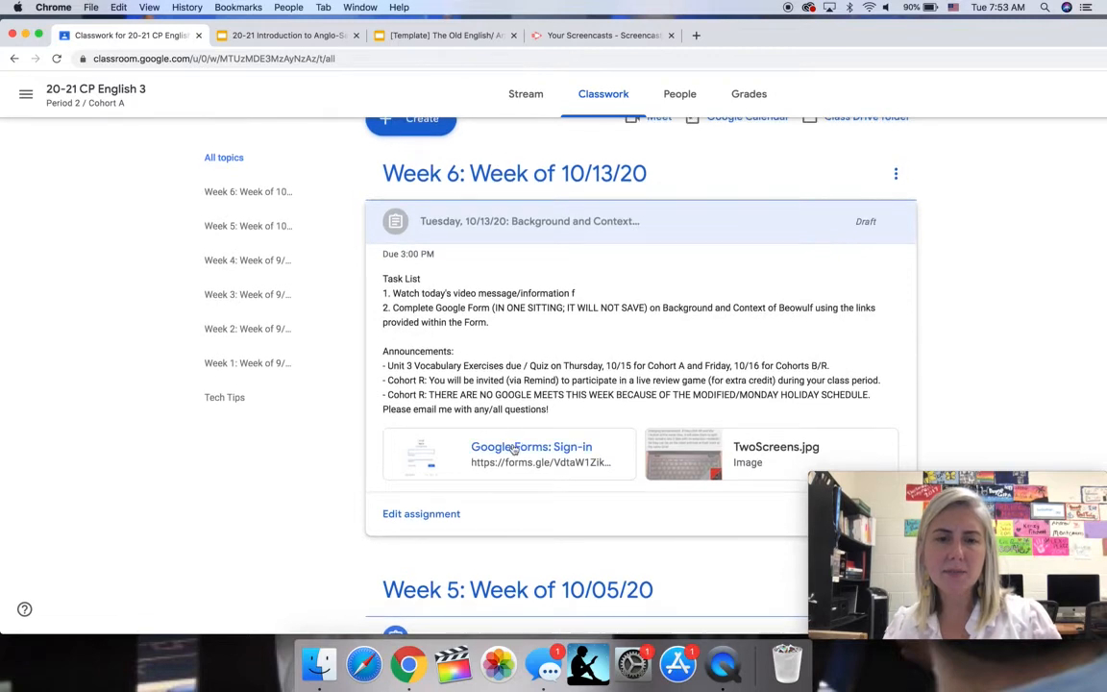
click(531, 446)
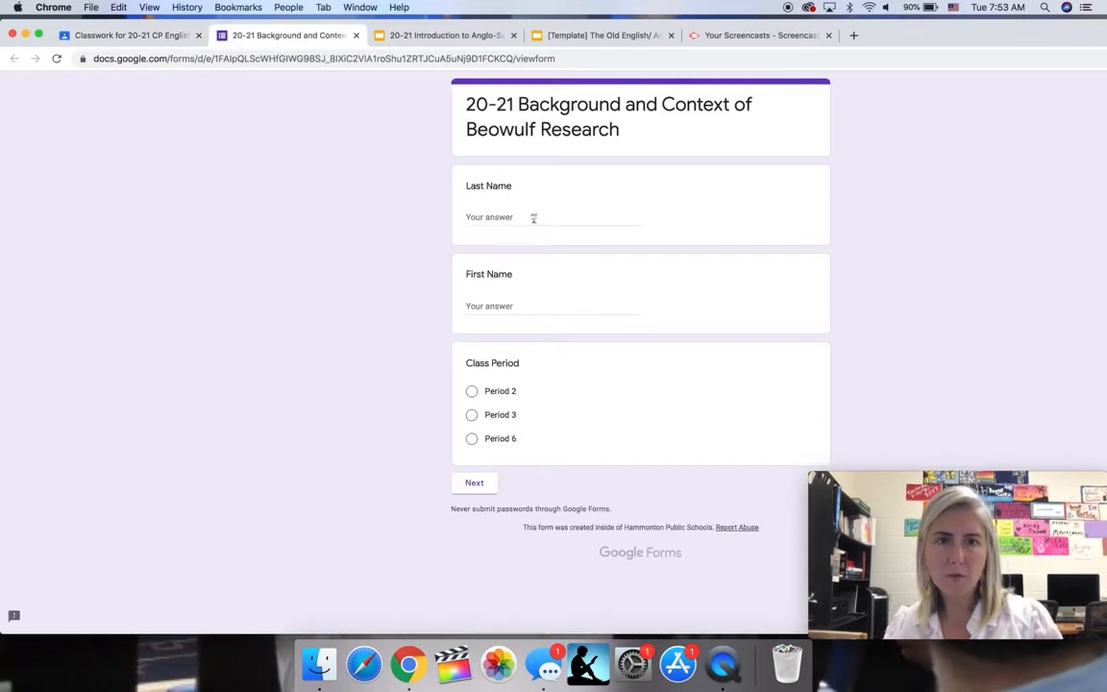
- Advance to the Anglo-Saxon Warrior Culture page, read the linked comitatus article, and return to the form
click(473, 482)
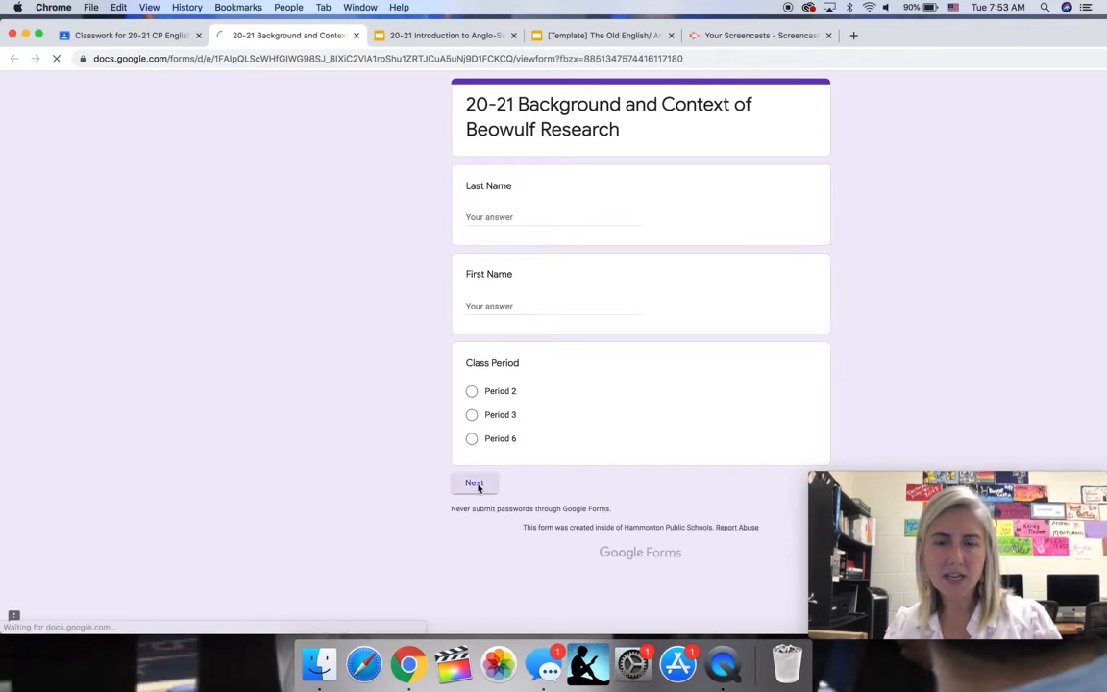
click(473, 482)
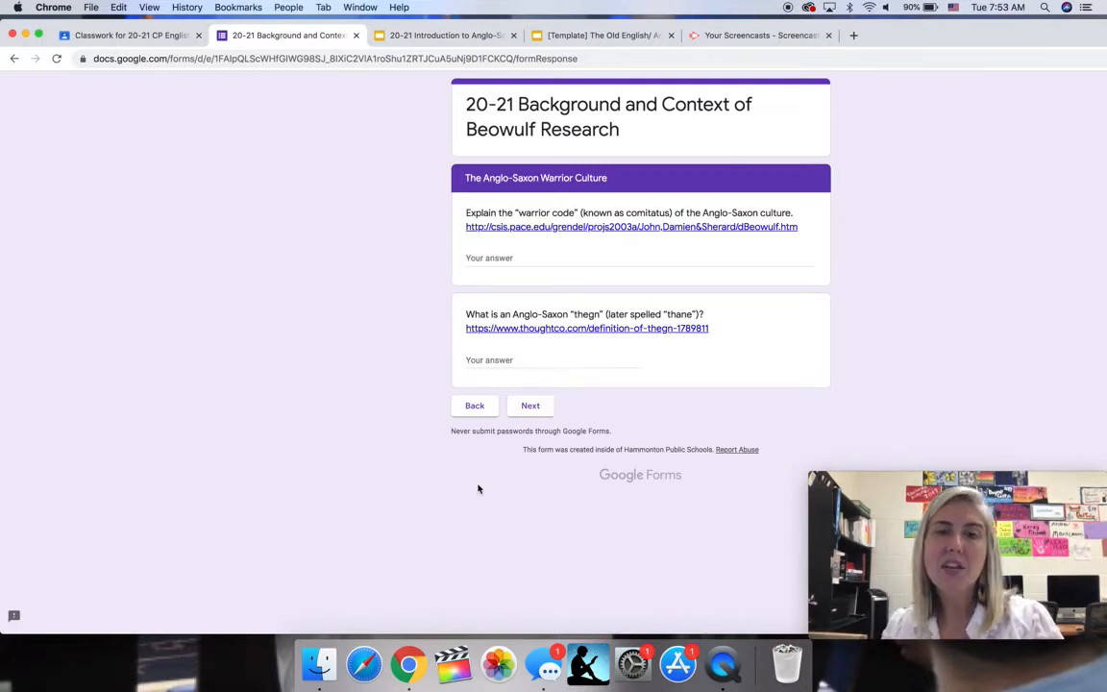
mouse_move(537, 227)
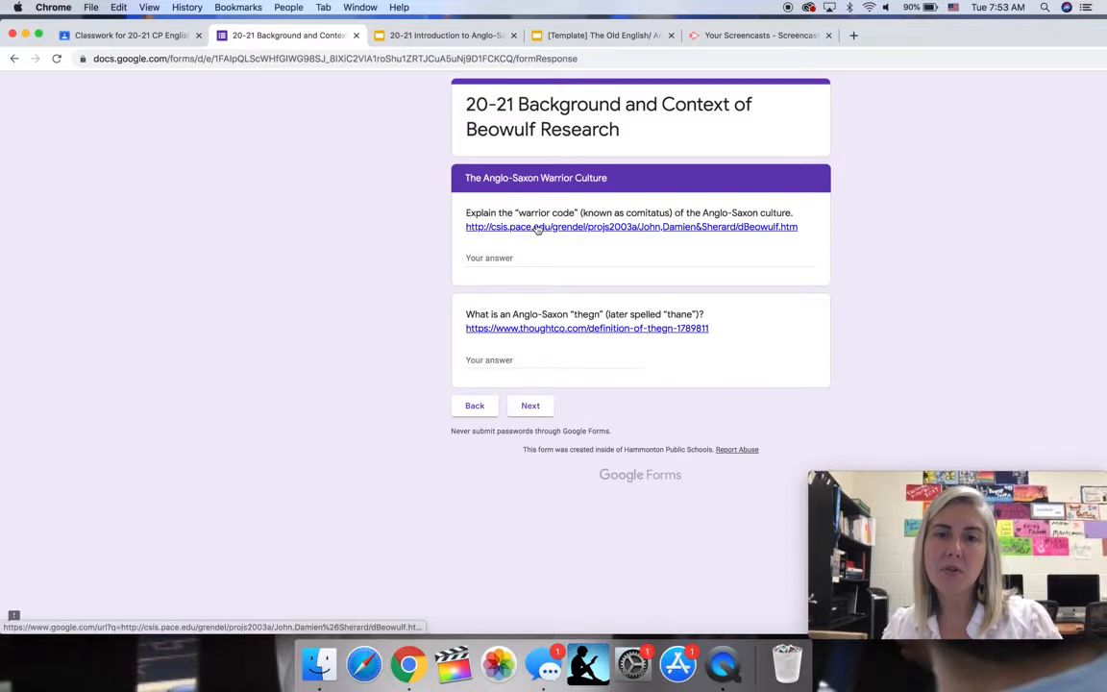
click(631, 227)
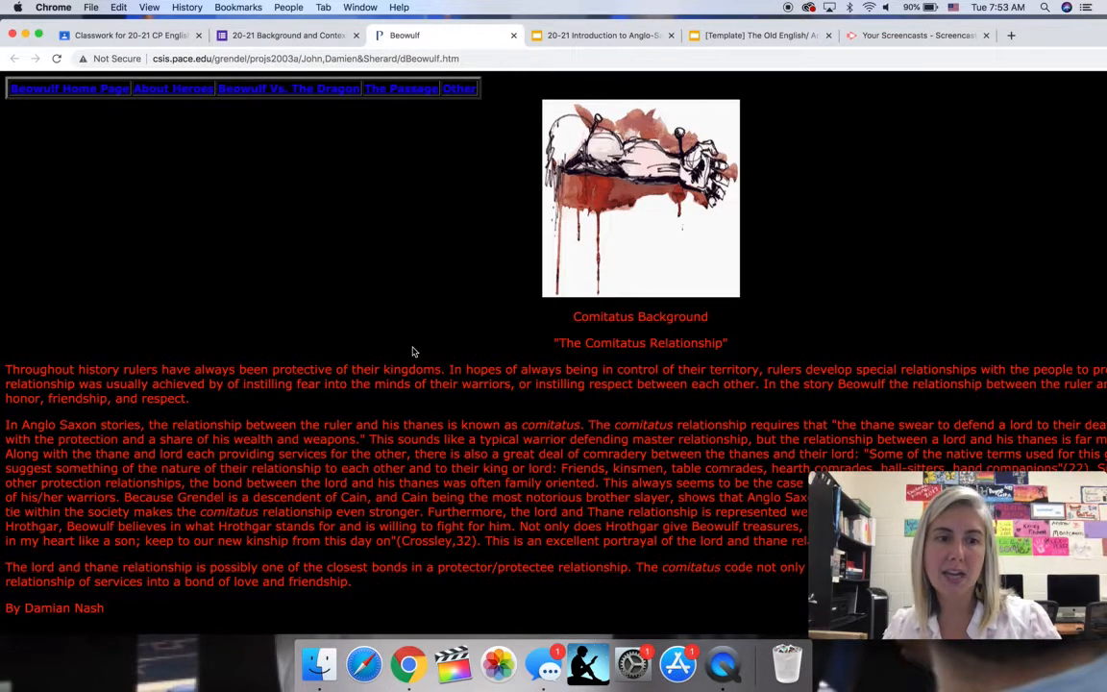
scroll(down, 3)
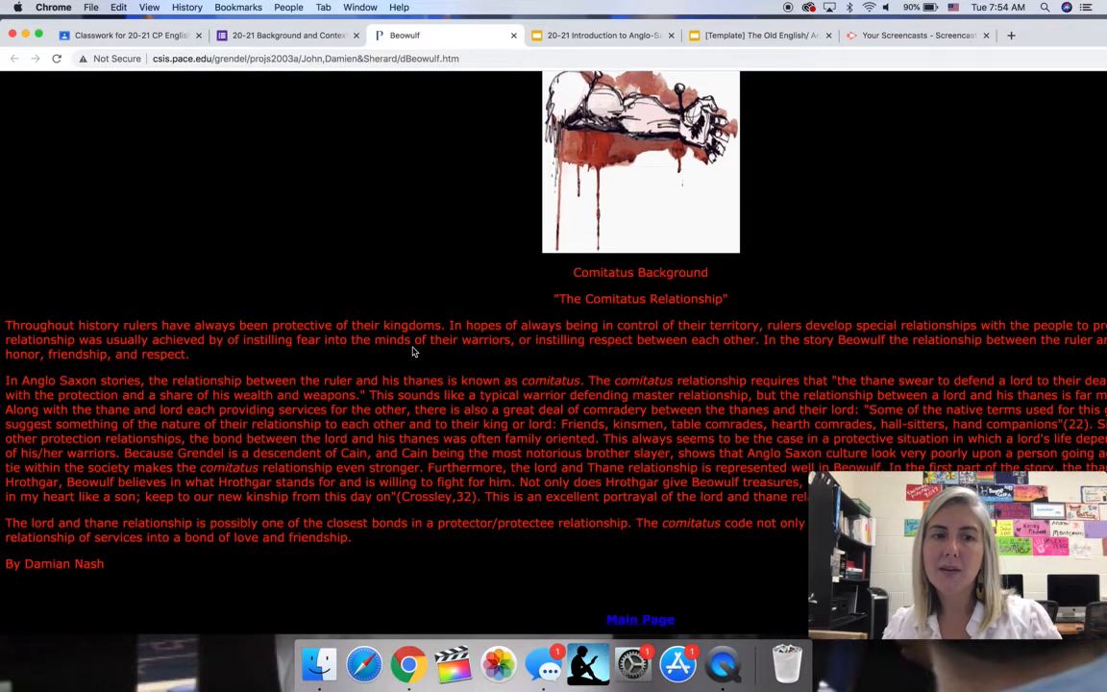
scroll(up, 3)
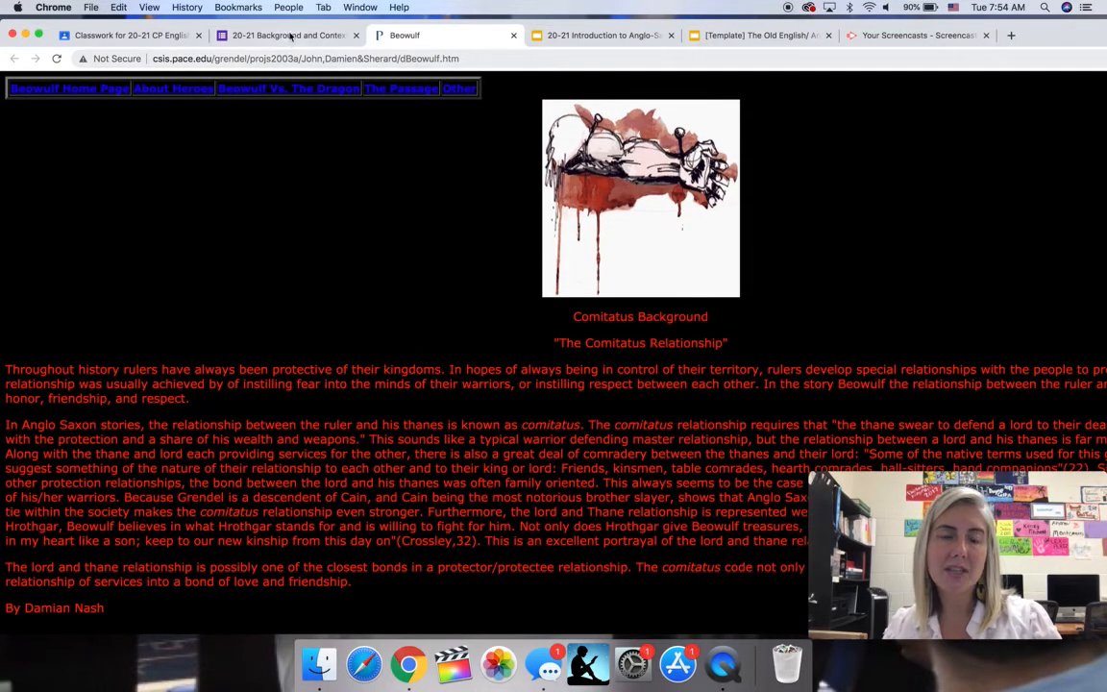
click(288, 35)
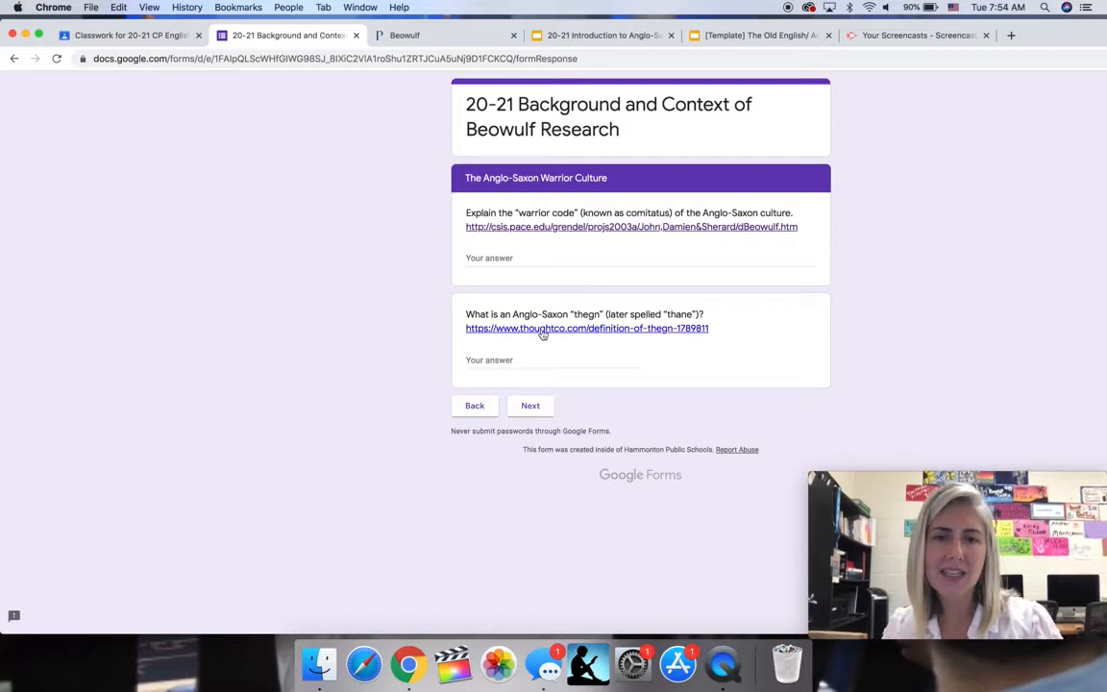
- Read the thoughtco.com thegn article, advance the form to Sutton Hoo Burial Site and Beowulf, and follow its archaeology link
click(587, 327)
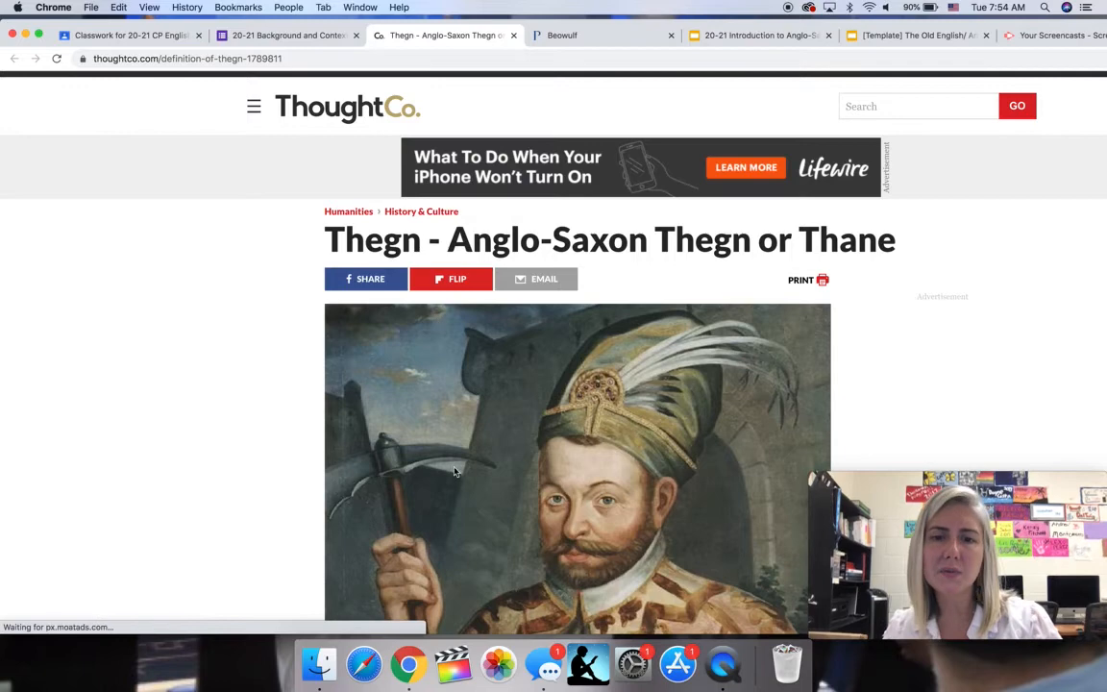
scroll(down, 3)
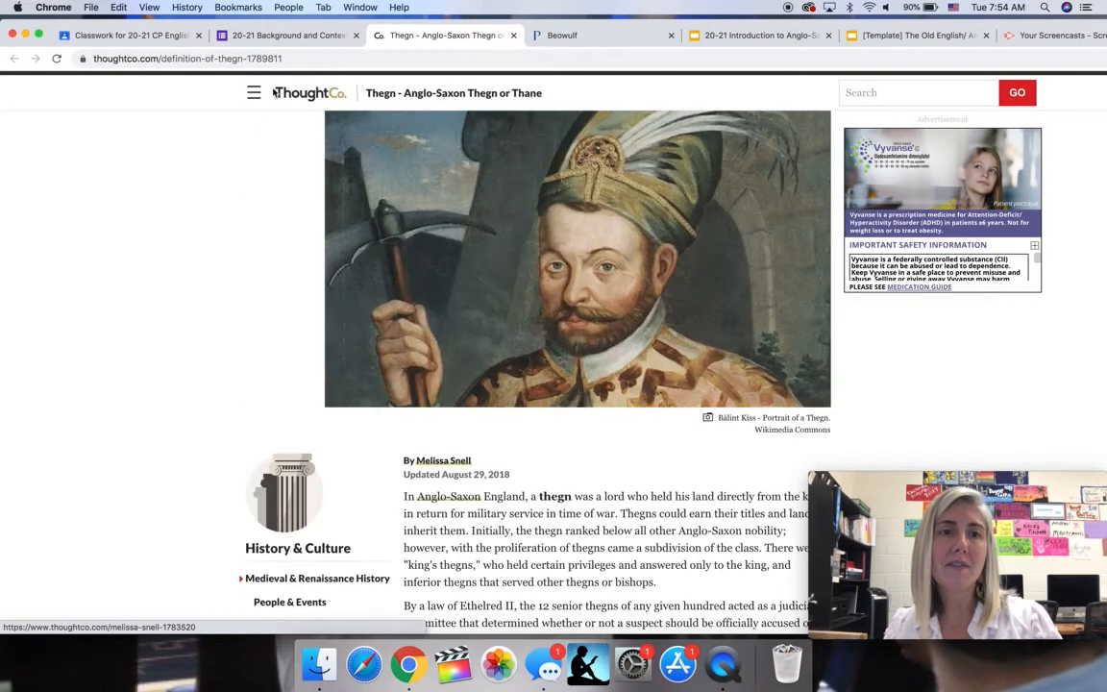
click(289, 36)
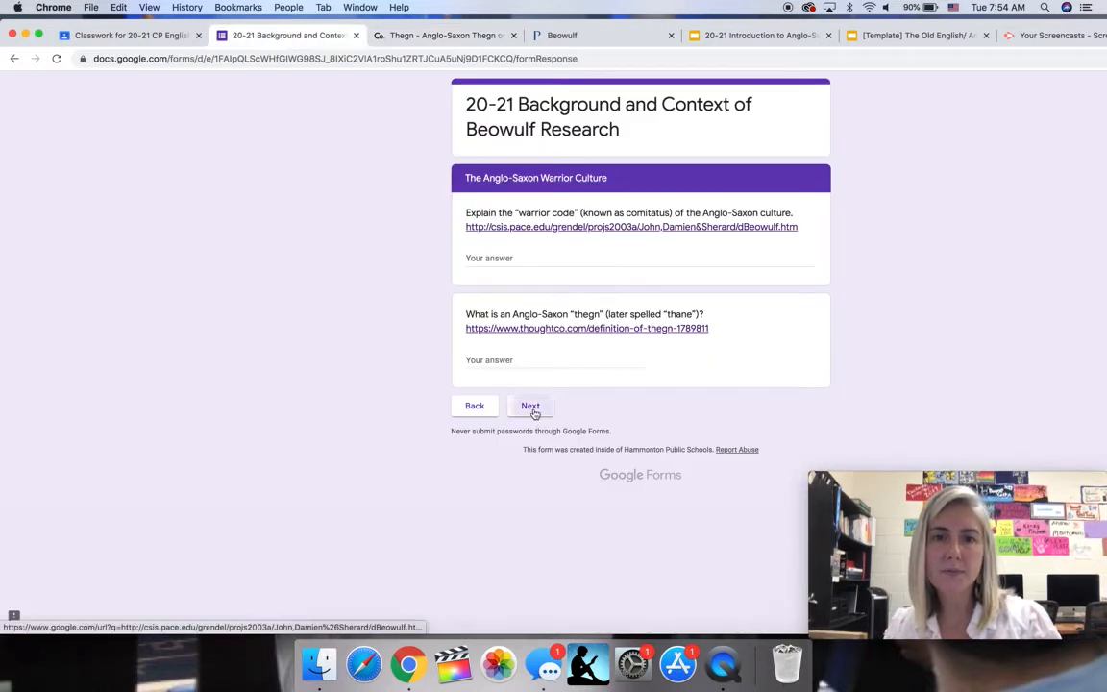
click(531, 405)
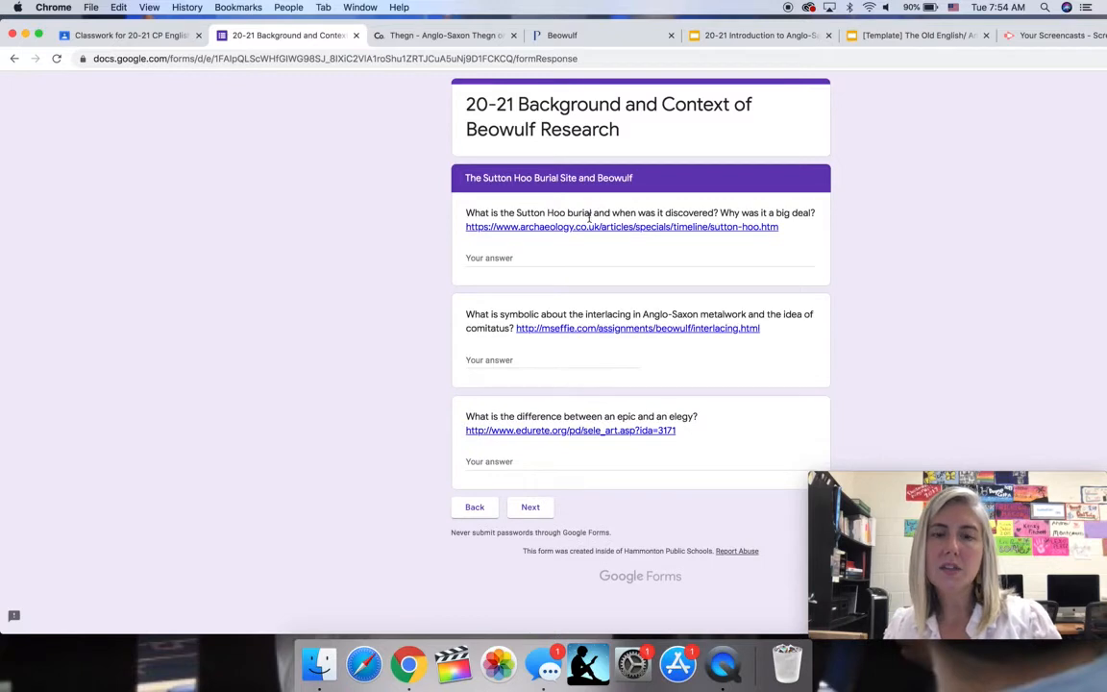
click(621, 227)
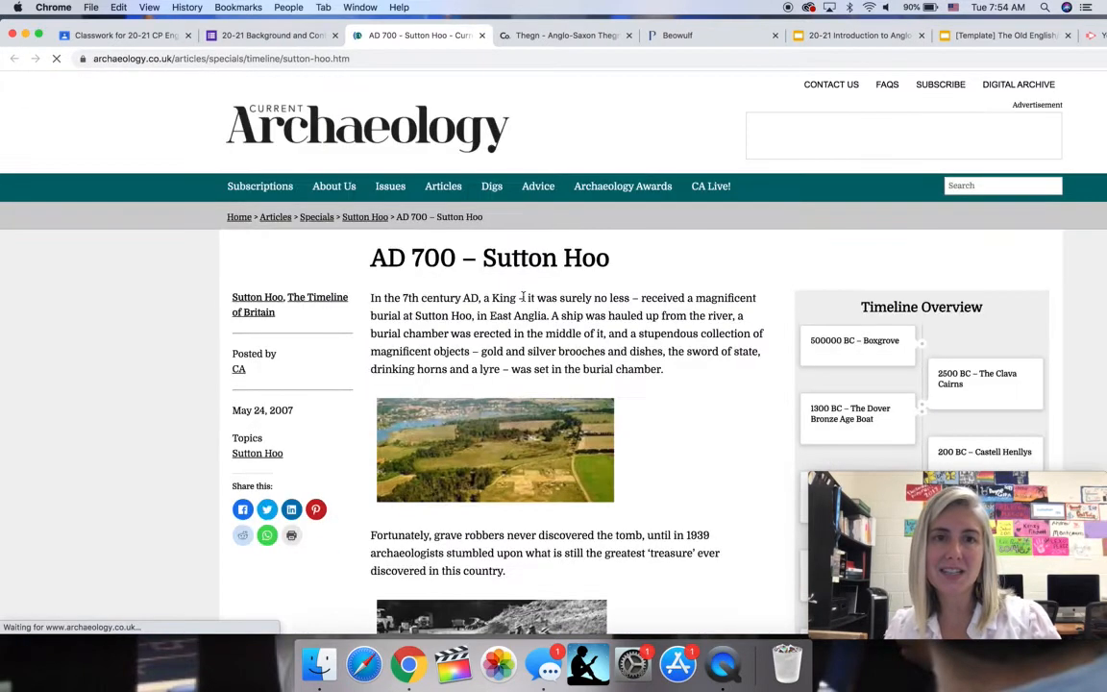
- Scroll through the AD 700 – Sutton Hoo article and its treasures, then return to the research form
scroll(down, 3)
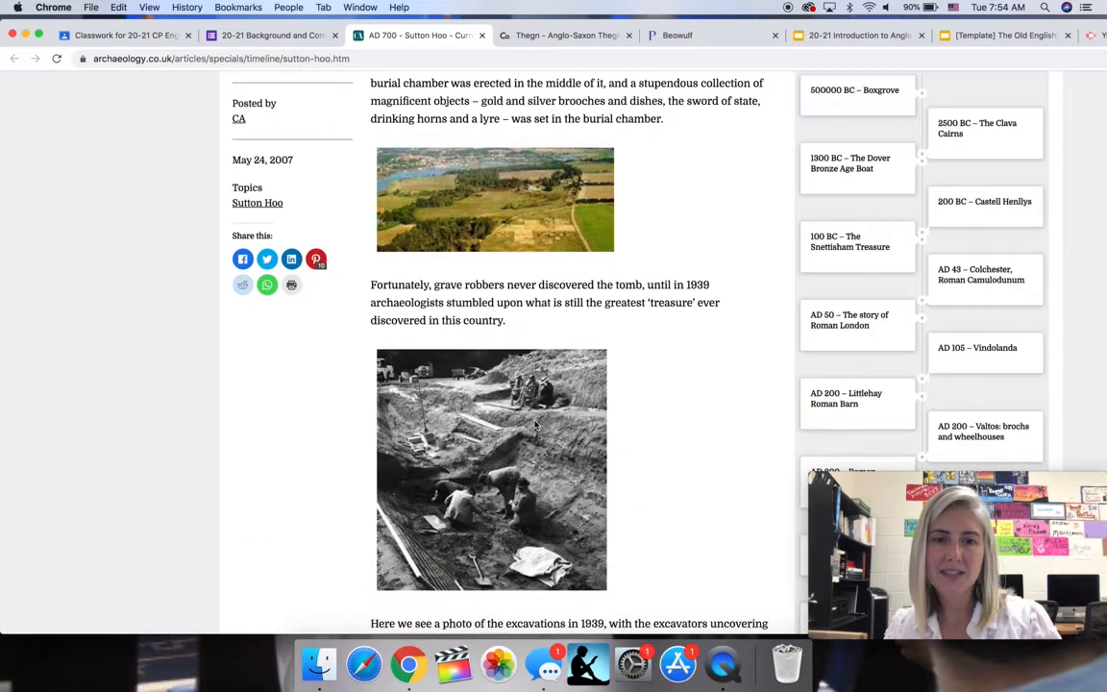
scroll(down, 3)
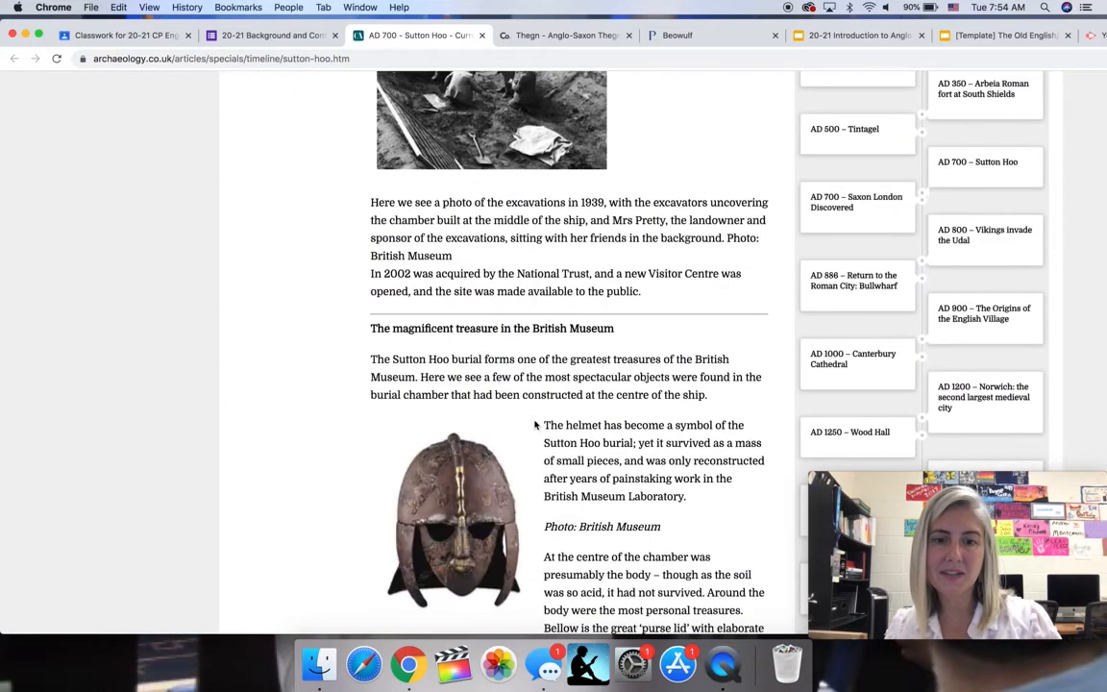
scroll(down, 3)
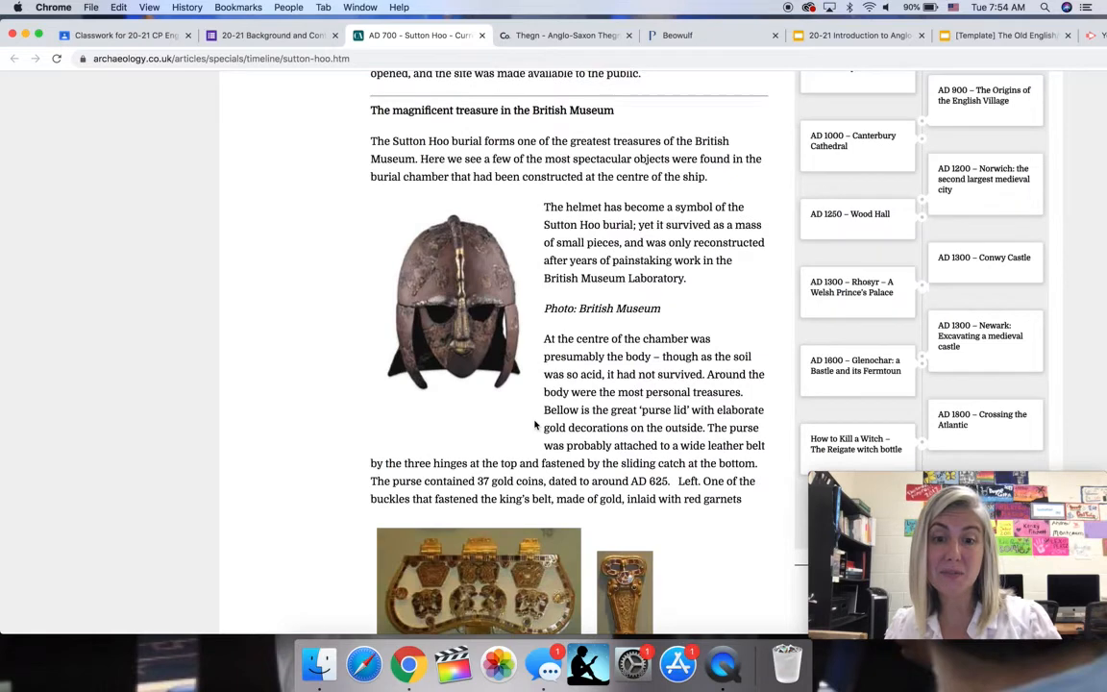
scroll(down, 3)
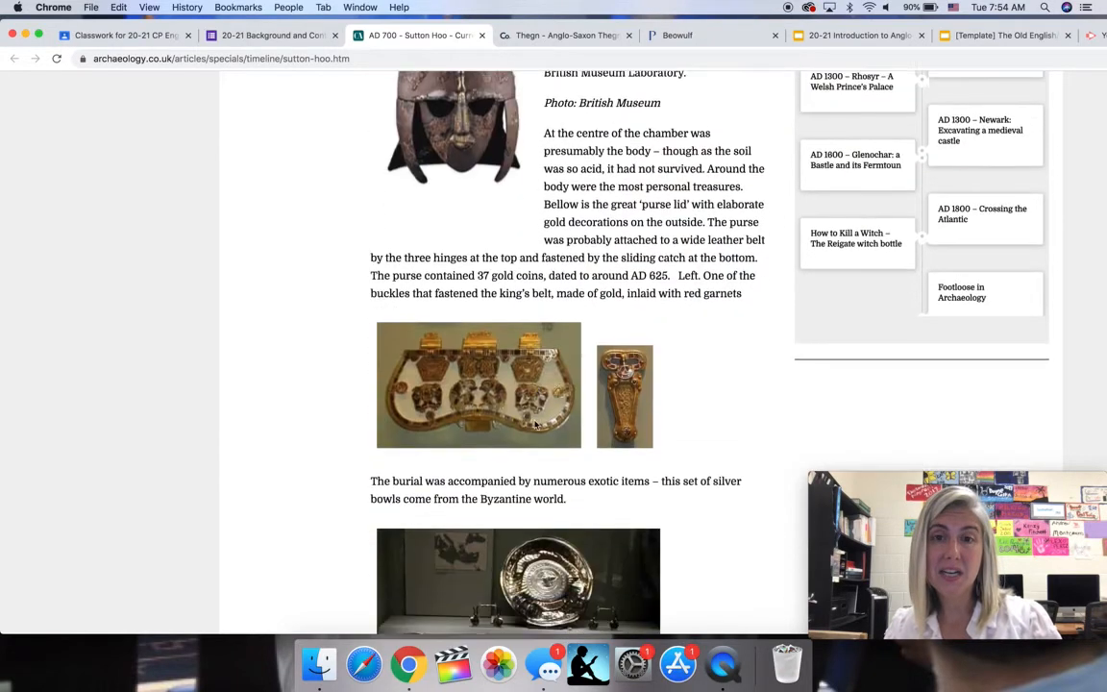
scroll(down, 3)
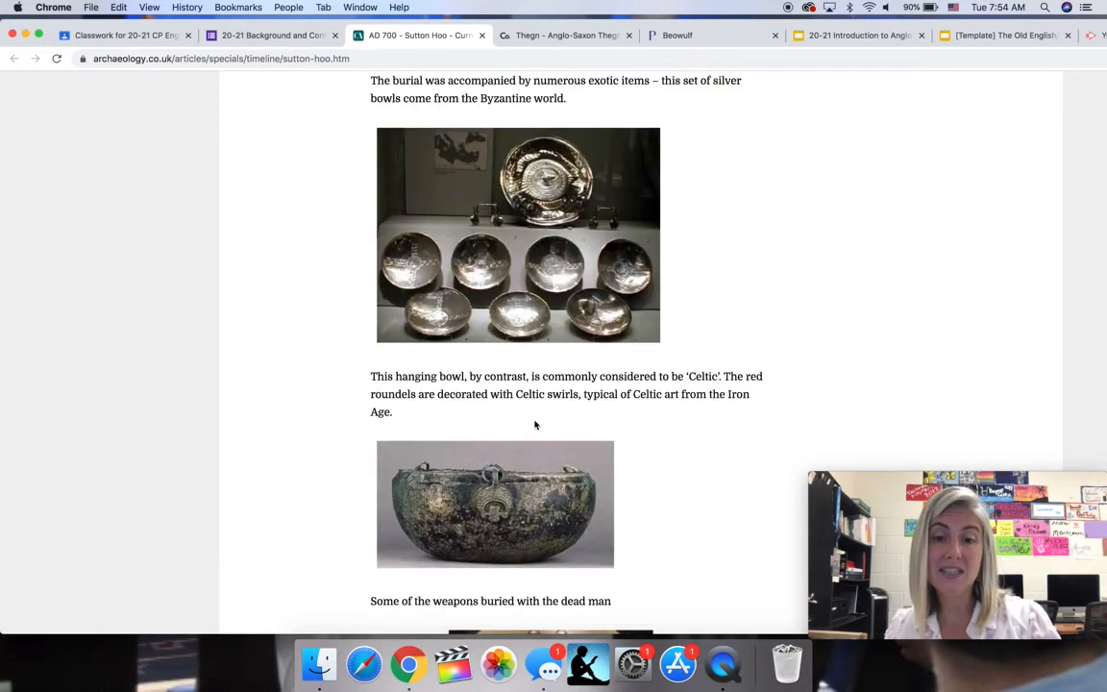
scroll(down, 3)
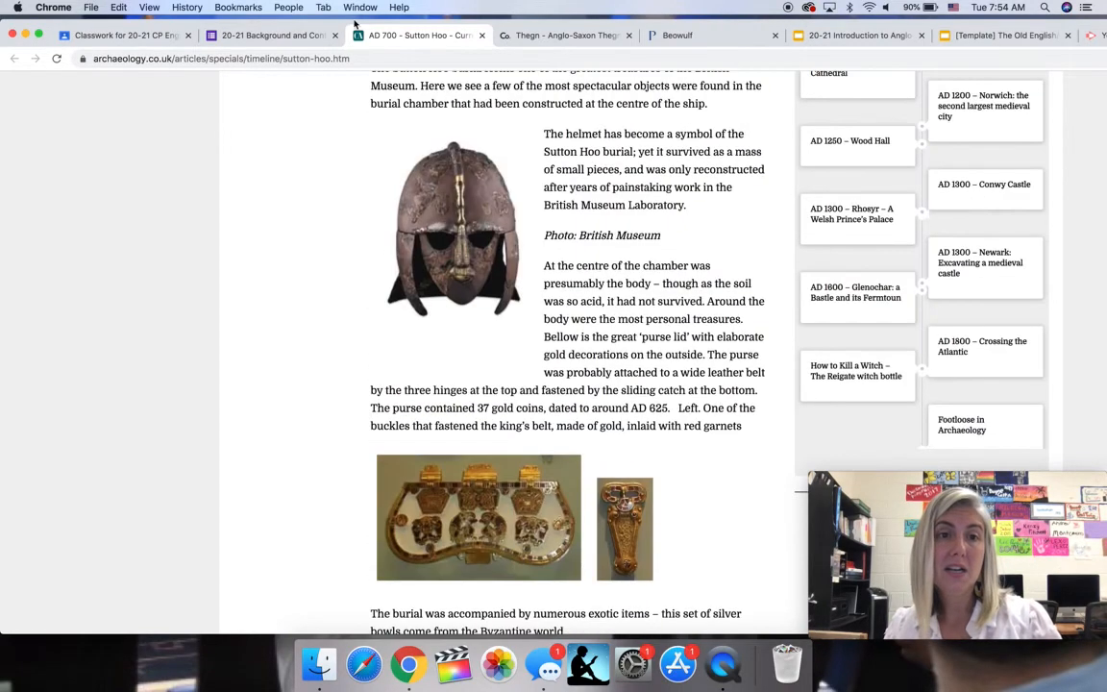
click(269, 35)
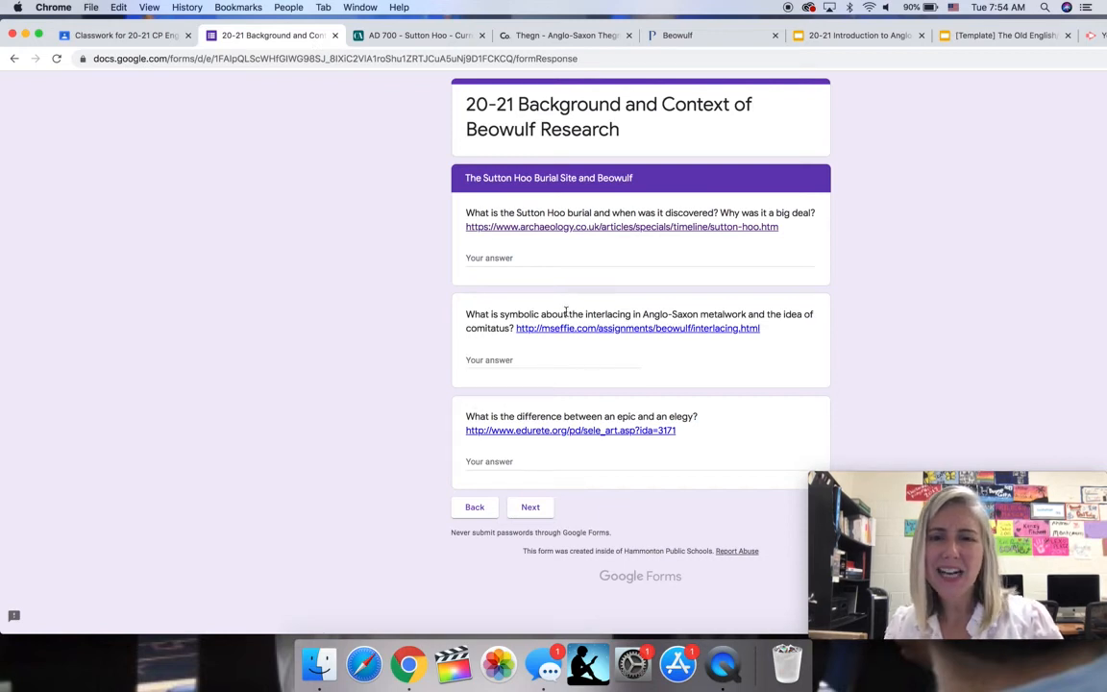
mouse_move(558, 434)
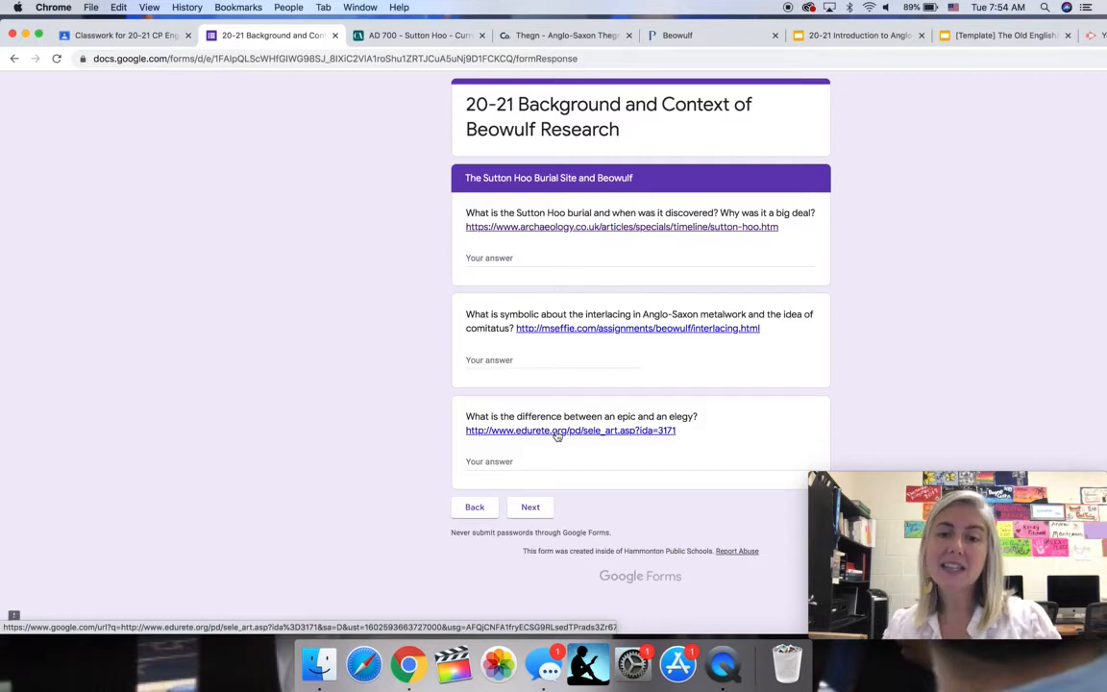
- Check the edurete.org epic and elegy article, then advance the form to the Poetics/Language of Beowulf page
click(565, 430)
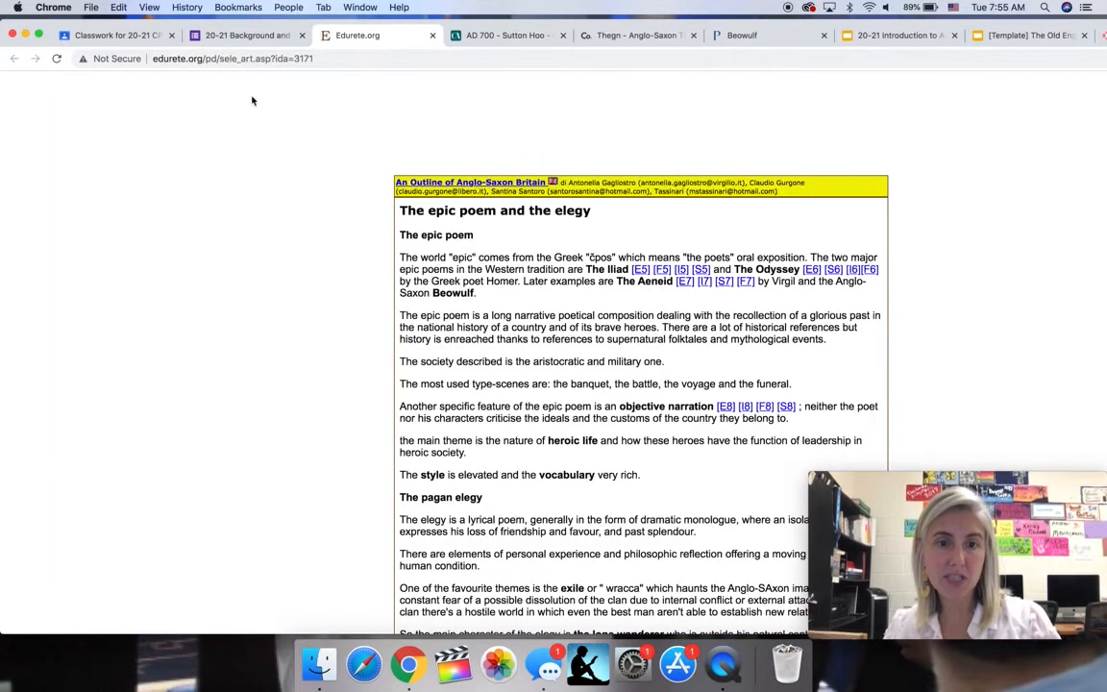
click(250, 36)
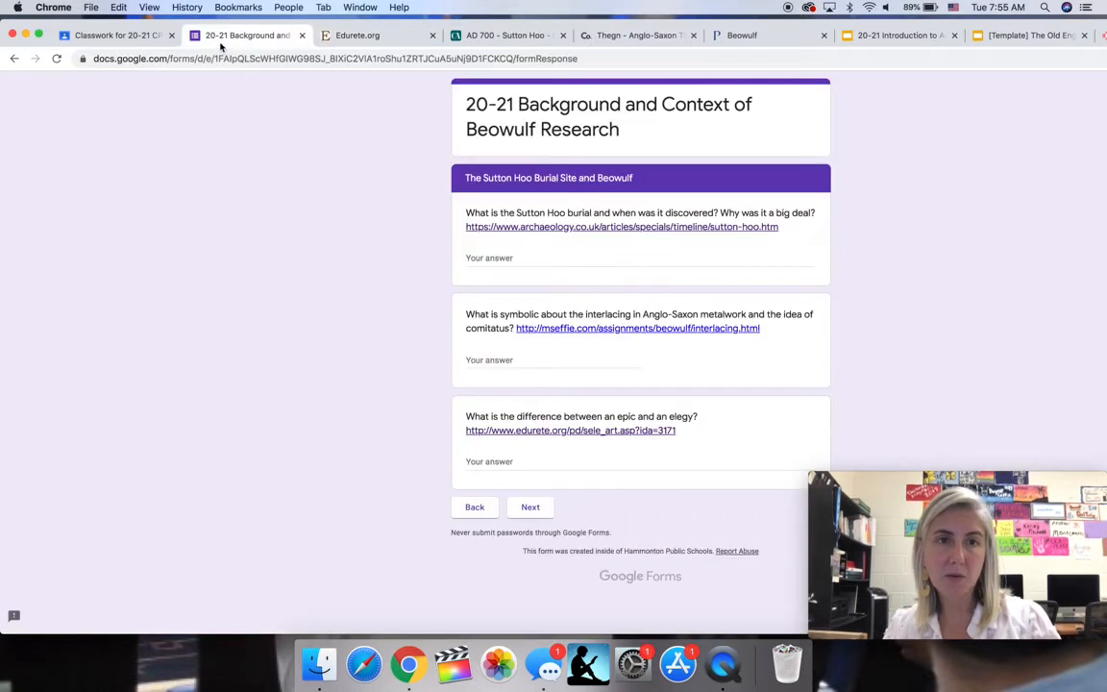
click(530, 507)
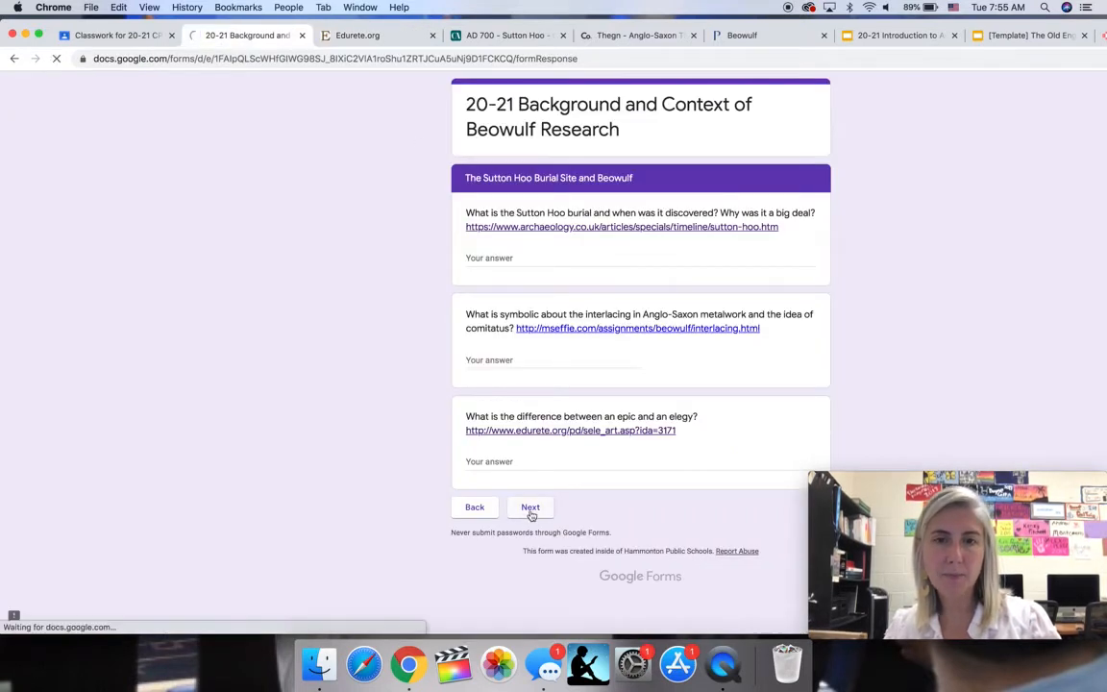
click(531, 507)
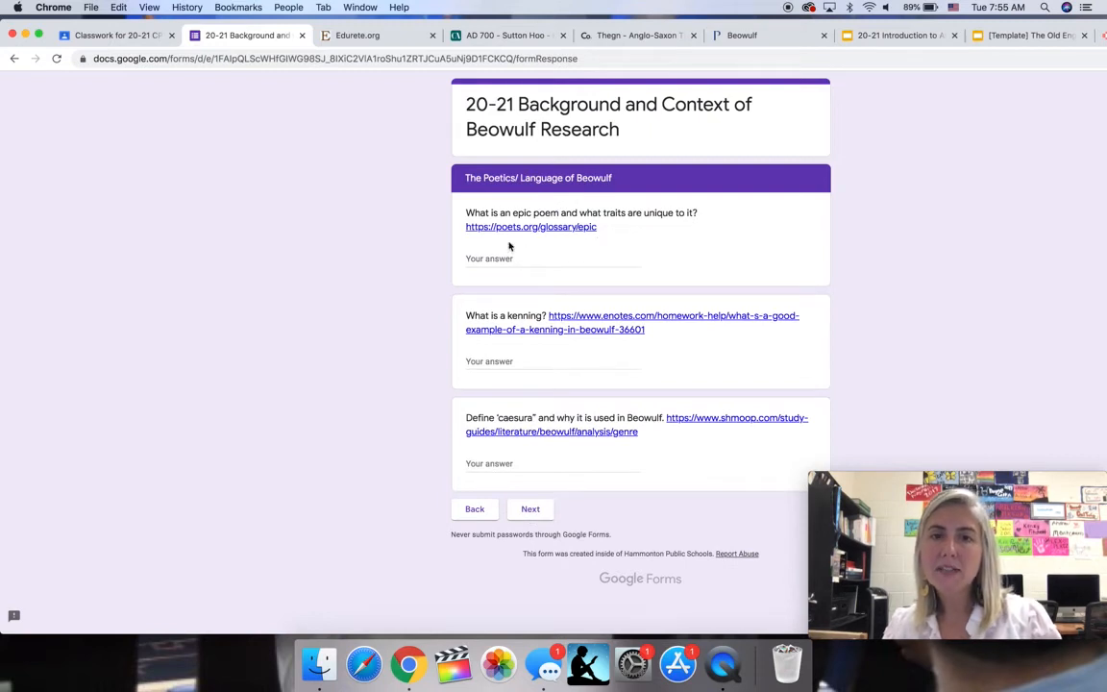
mouse_move(500, 355)
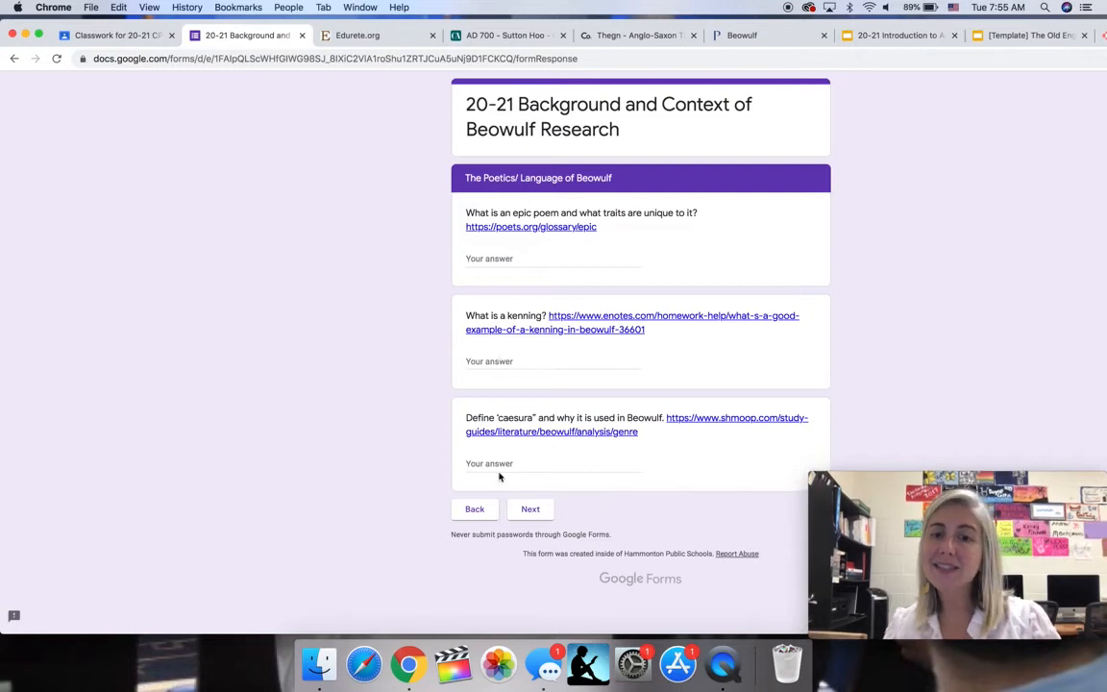
mouse_move(511, 434)
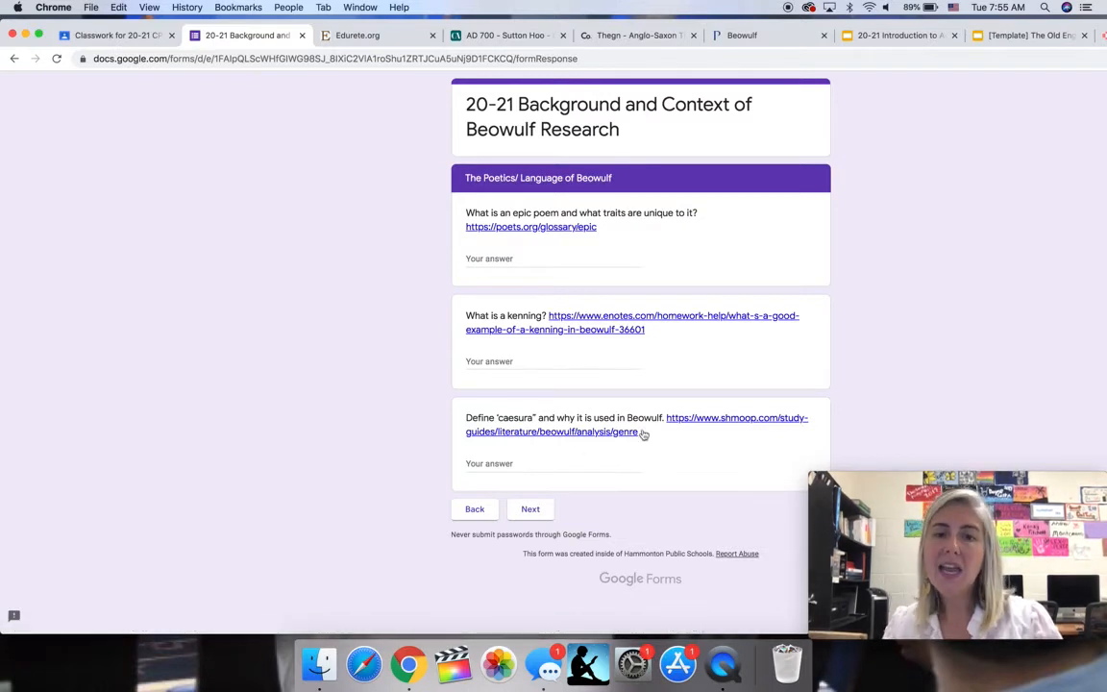
mouse_move(581, 435)
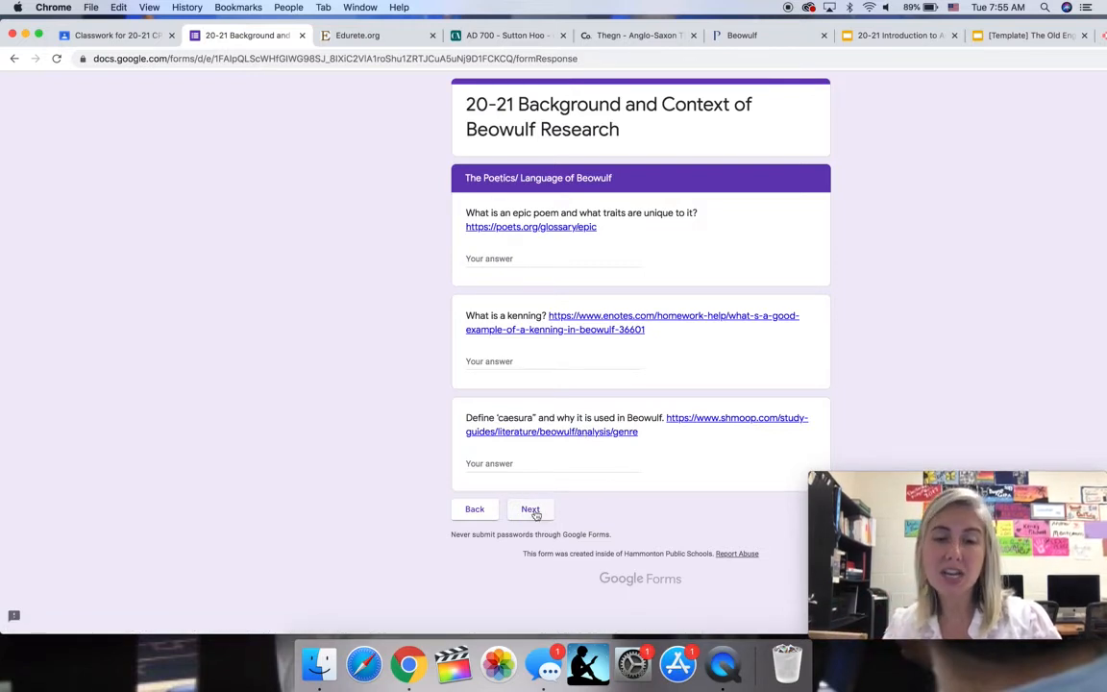
click(530, 509)
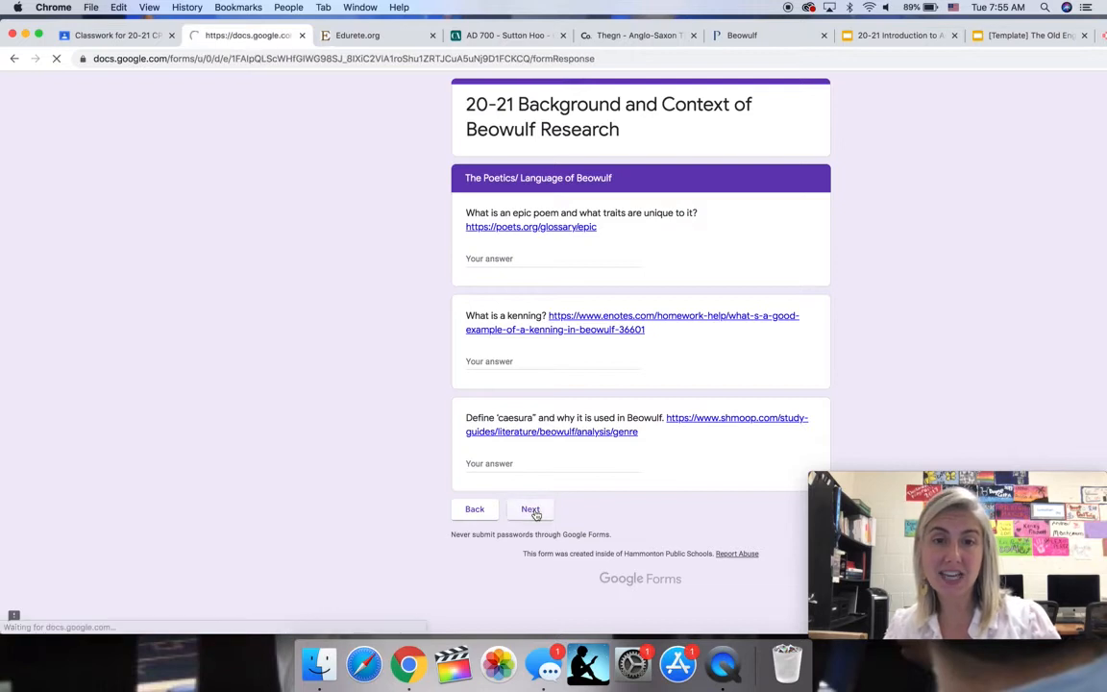
- Reach the form's Overview of Beowulf page, then return to the Classroom Classwork tab
click(531, 507)
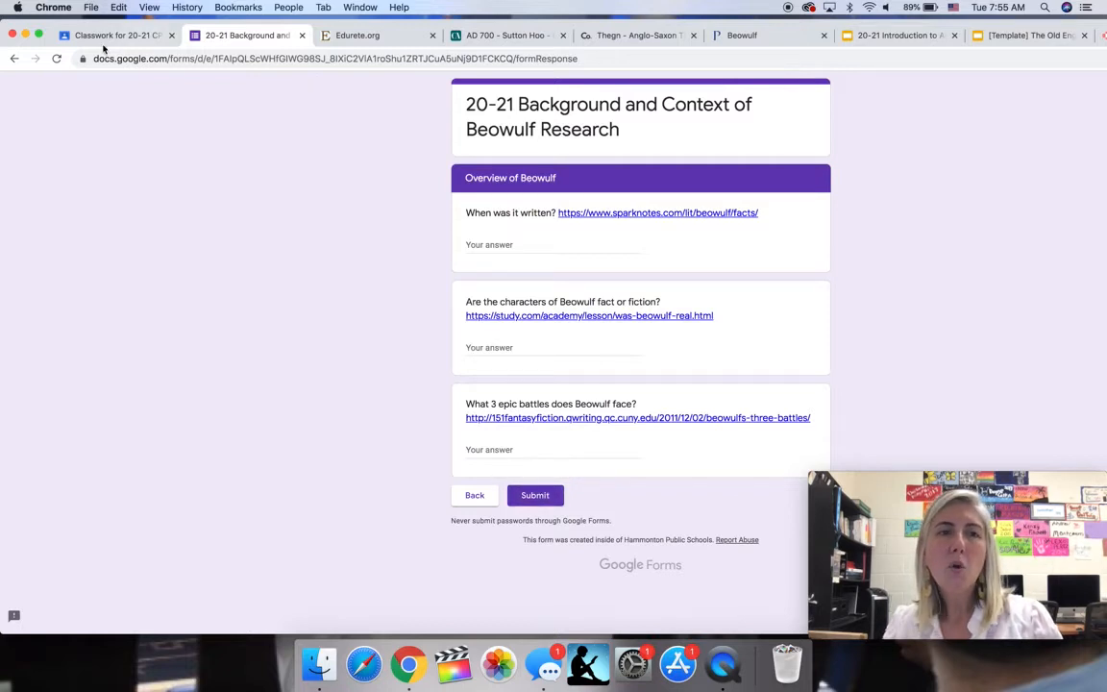
click(116, 35)
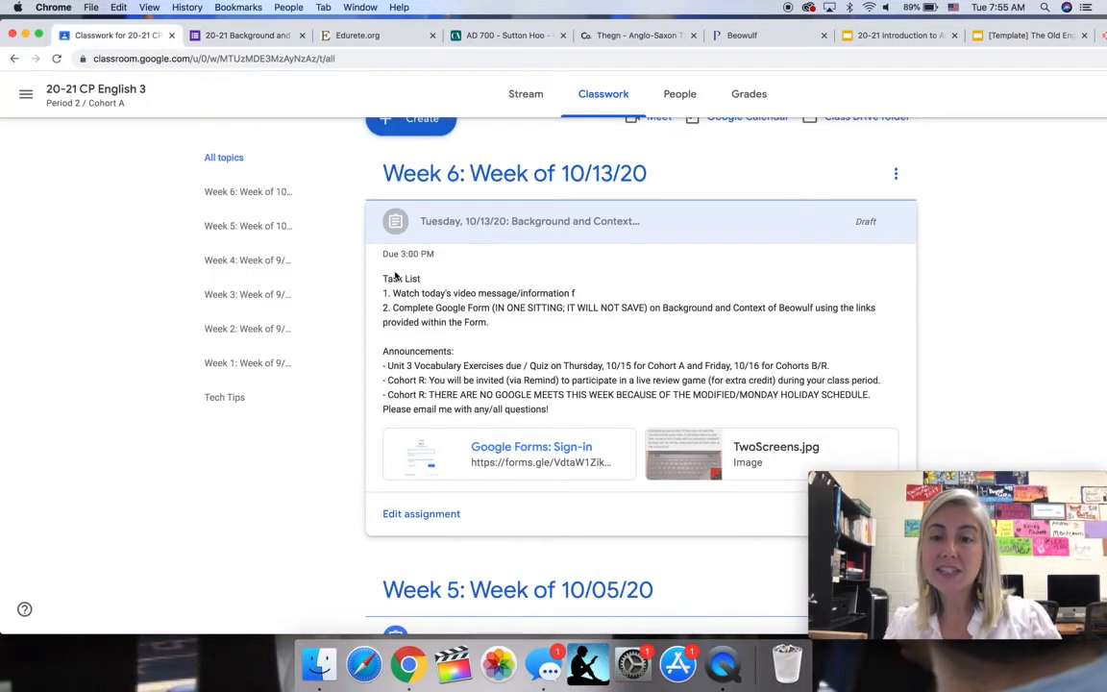
mouse_move(504, 344)
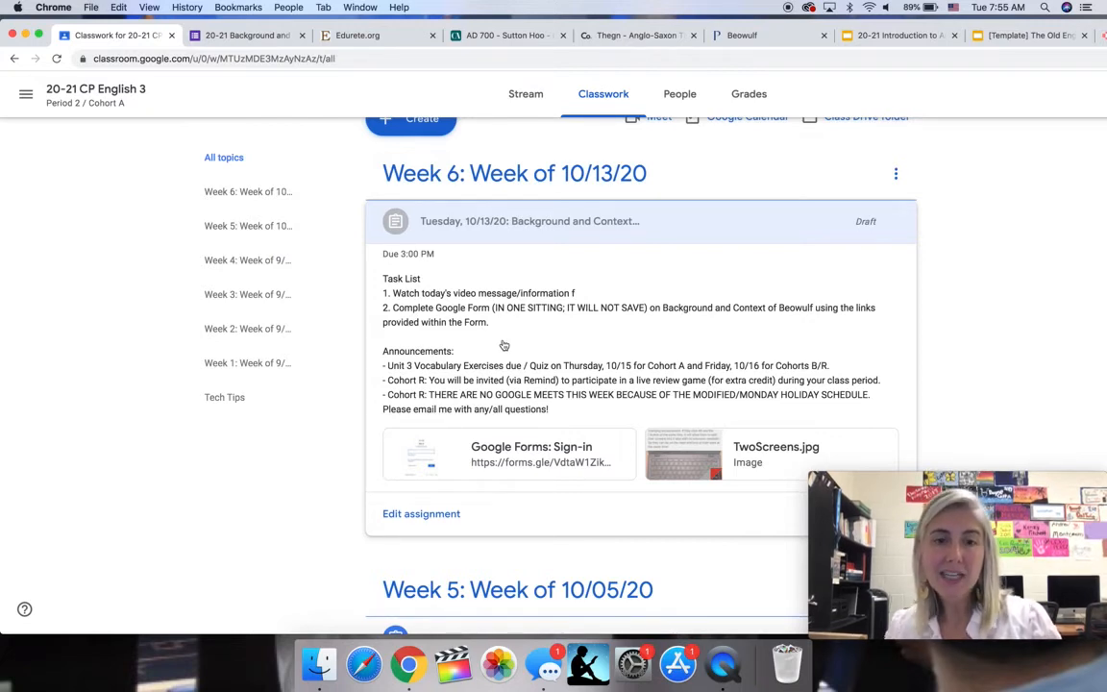
mouse_move(554, 419)
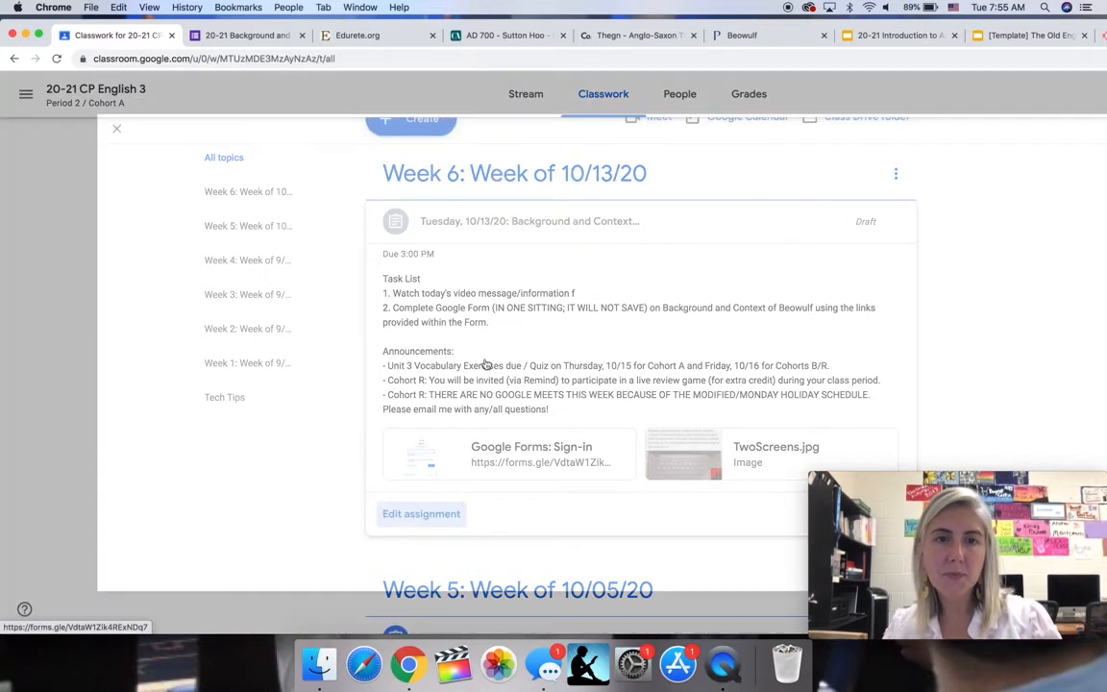
- Choose Edit assignment on the Week 6 Background and Context of Beowulf post
click(421, 515)
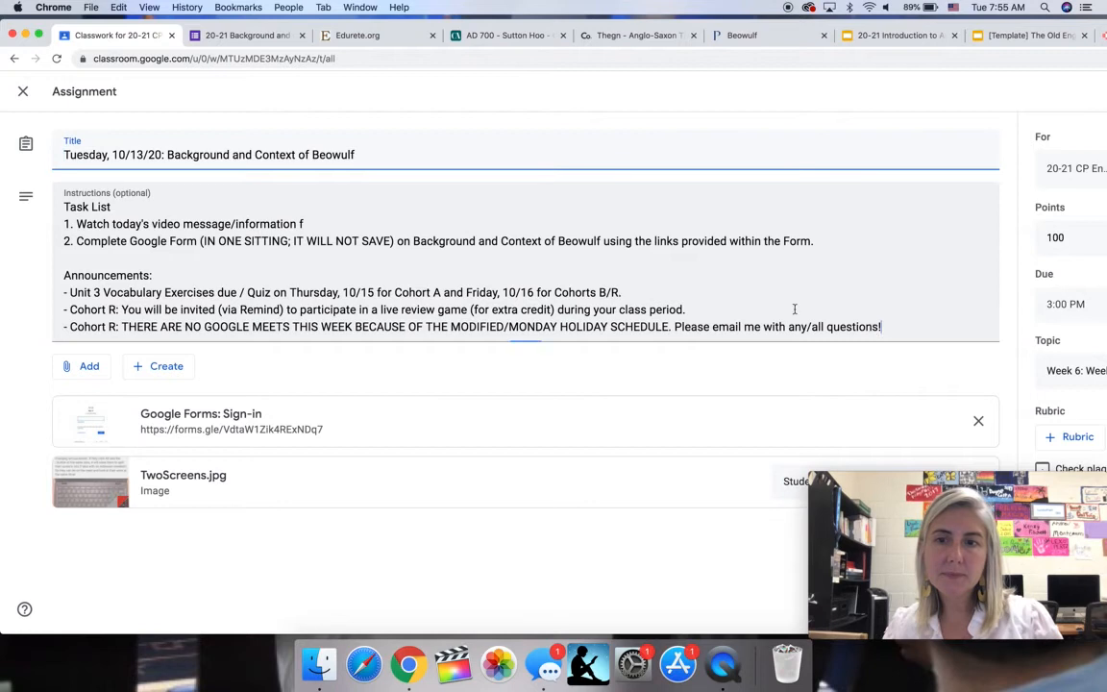